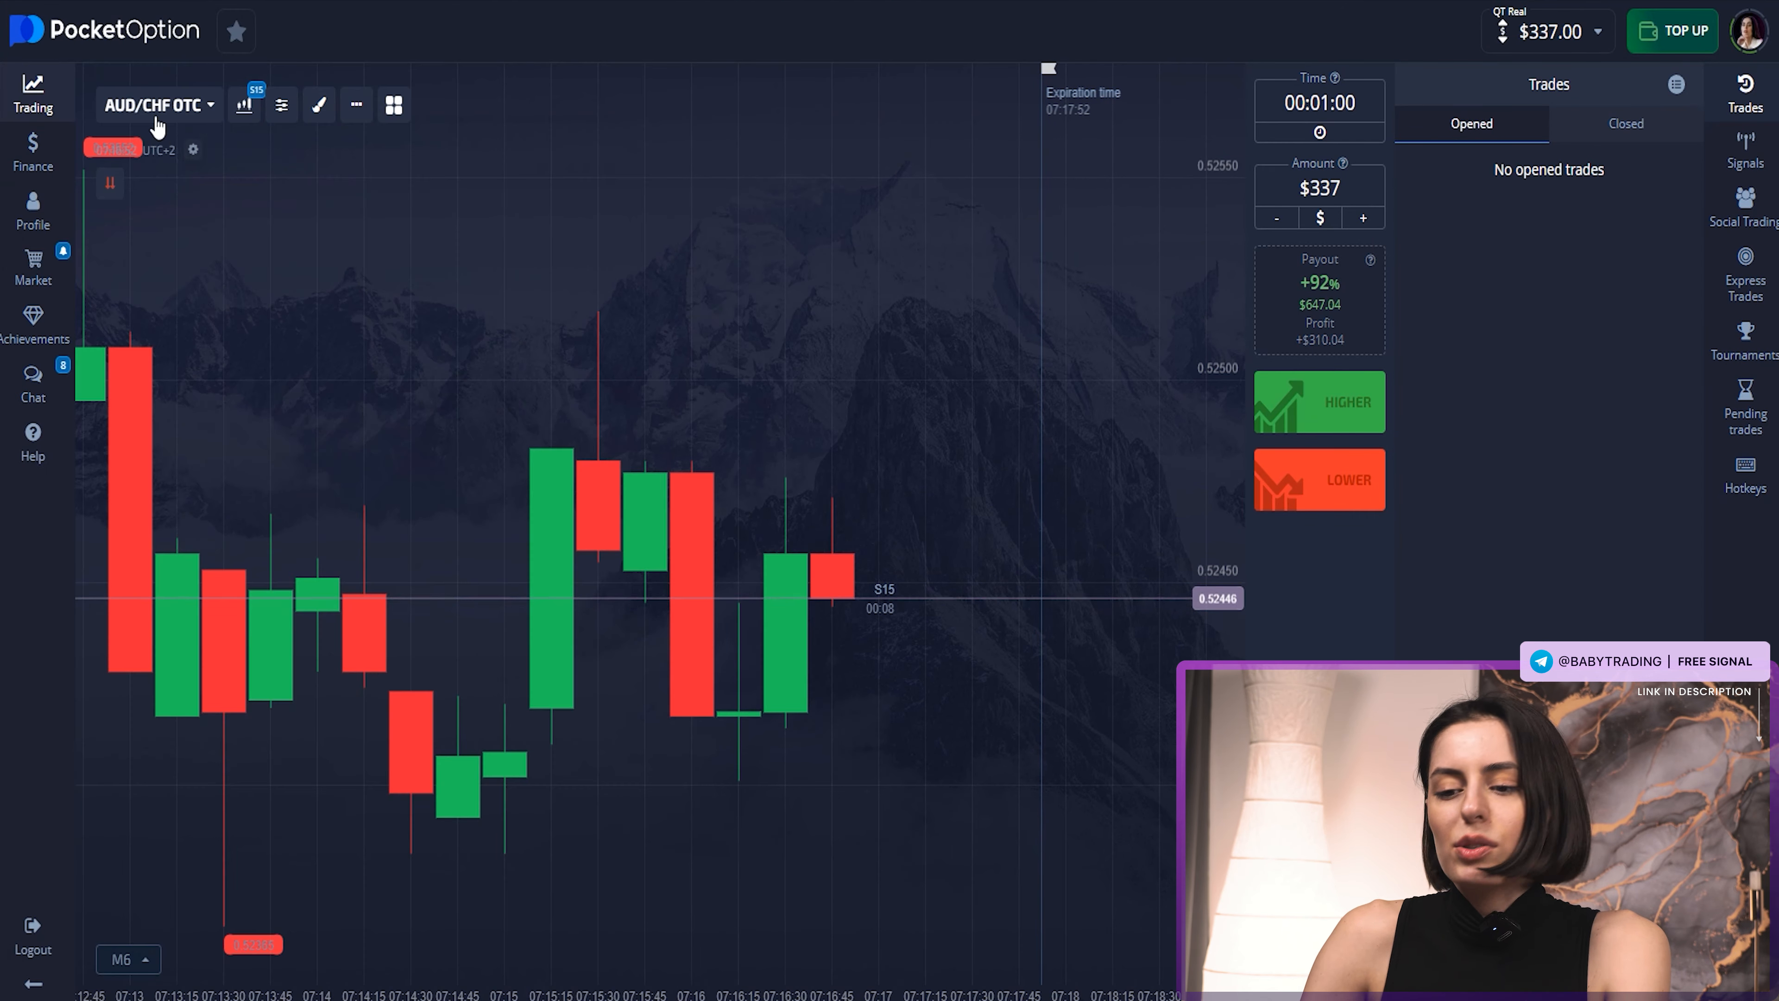
Star EUR/USD OTC under Currencies and Solana OTC under Crypto as favourite assets.
left_click(157, 105)
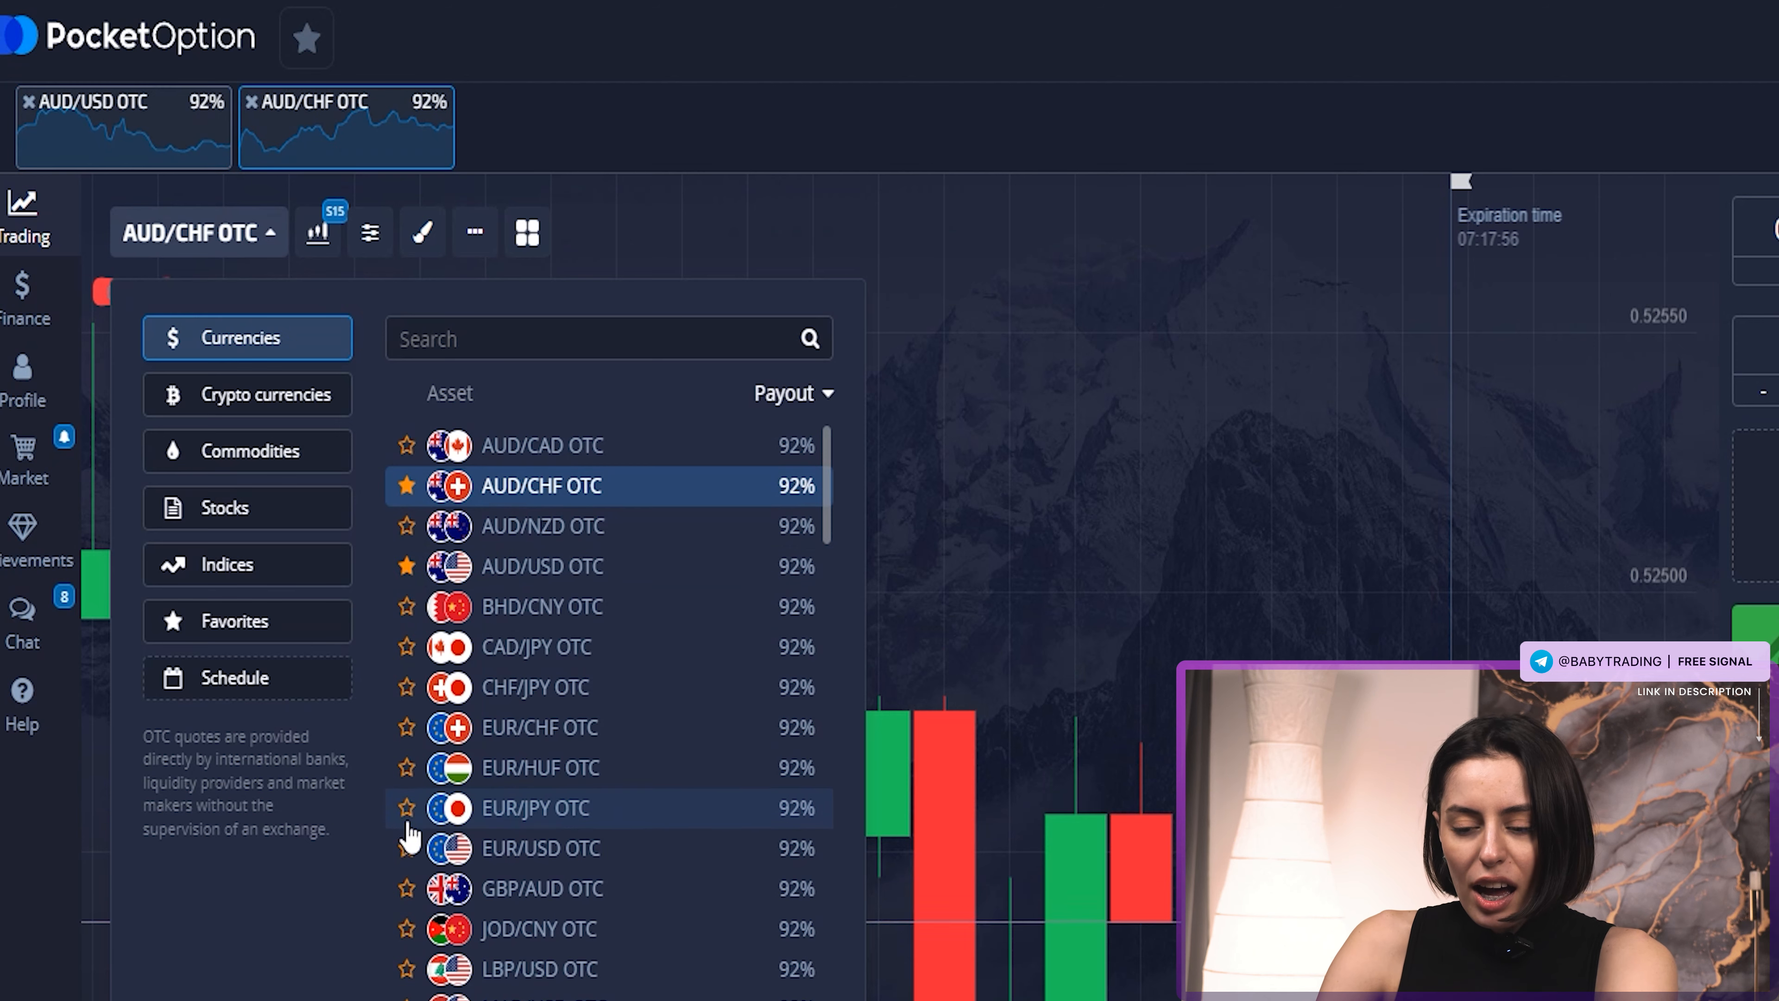
left_click(246, 394)
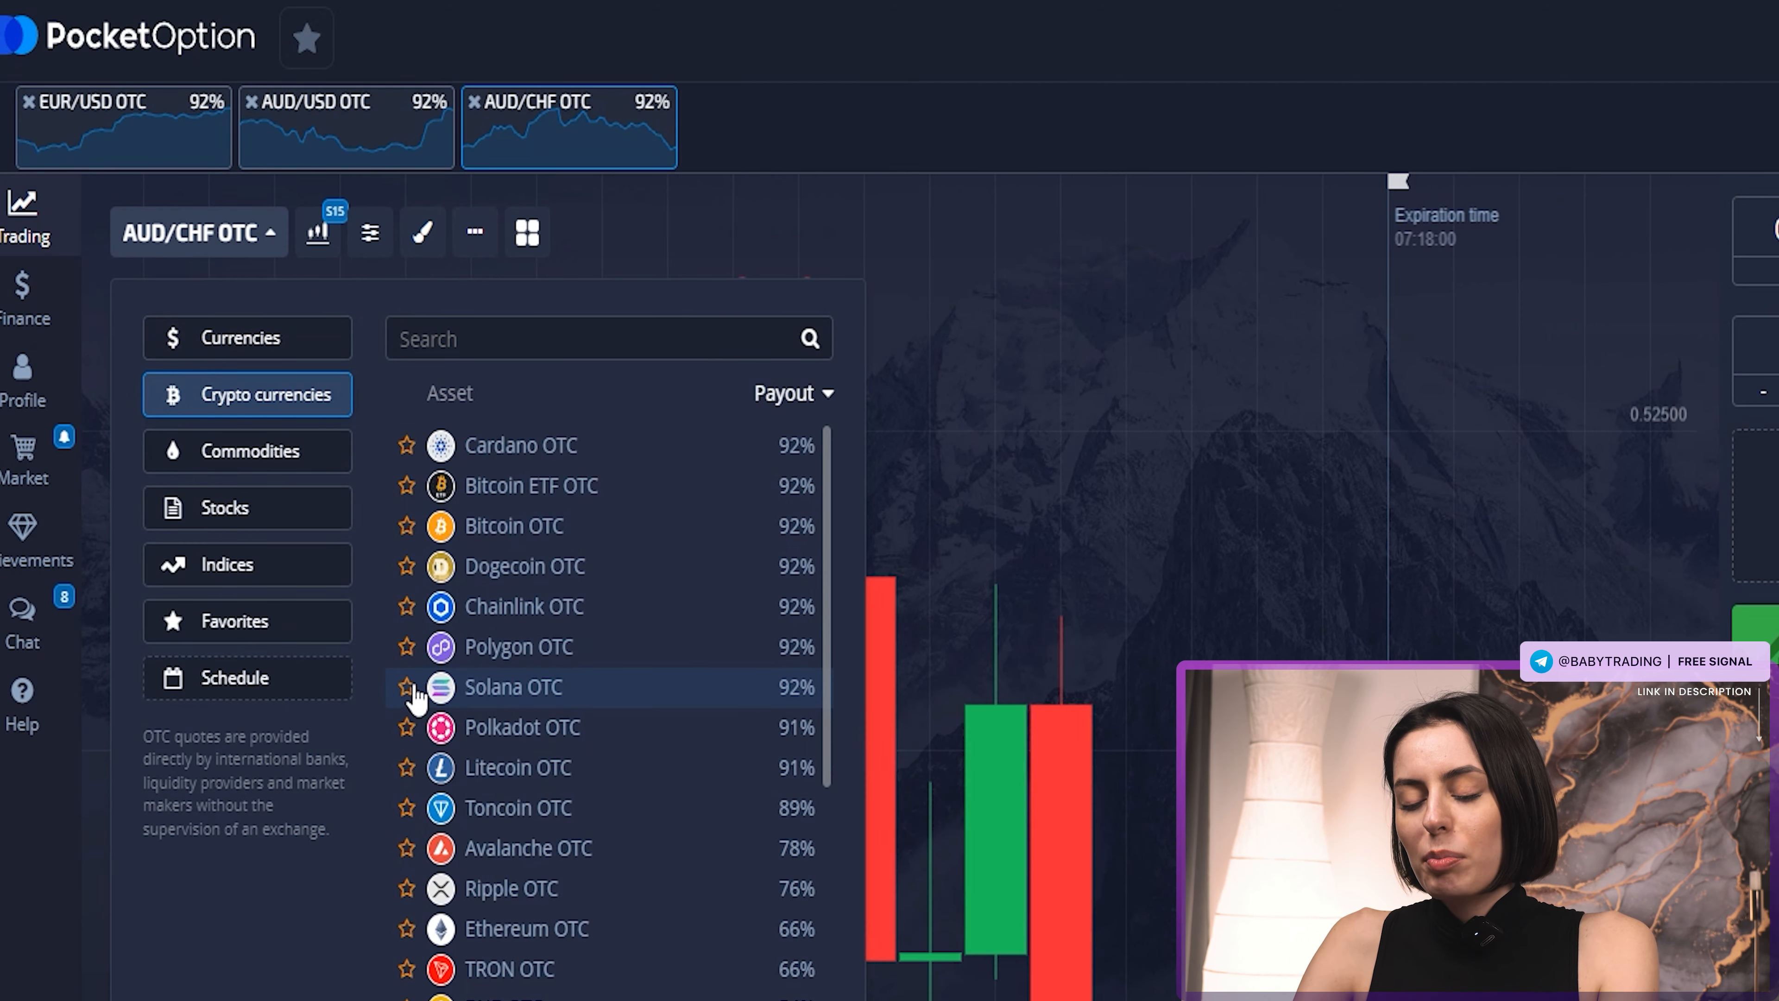
left_click(513, 686)
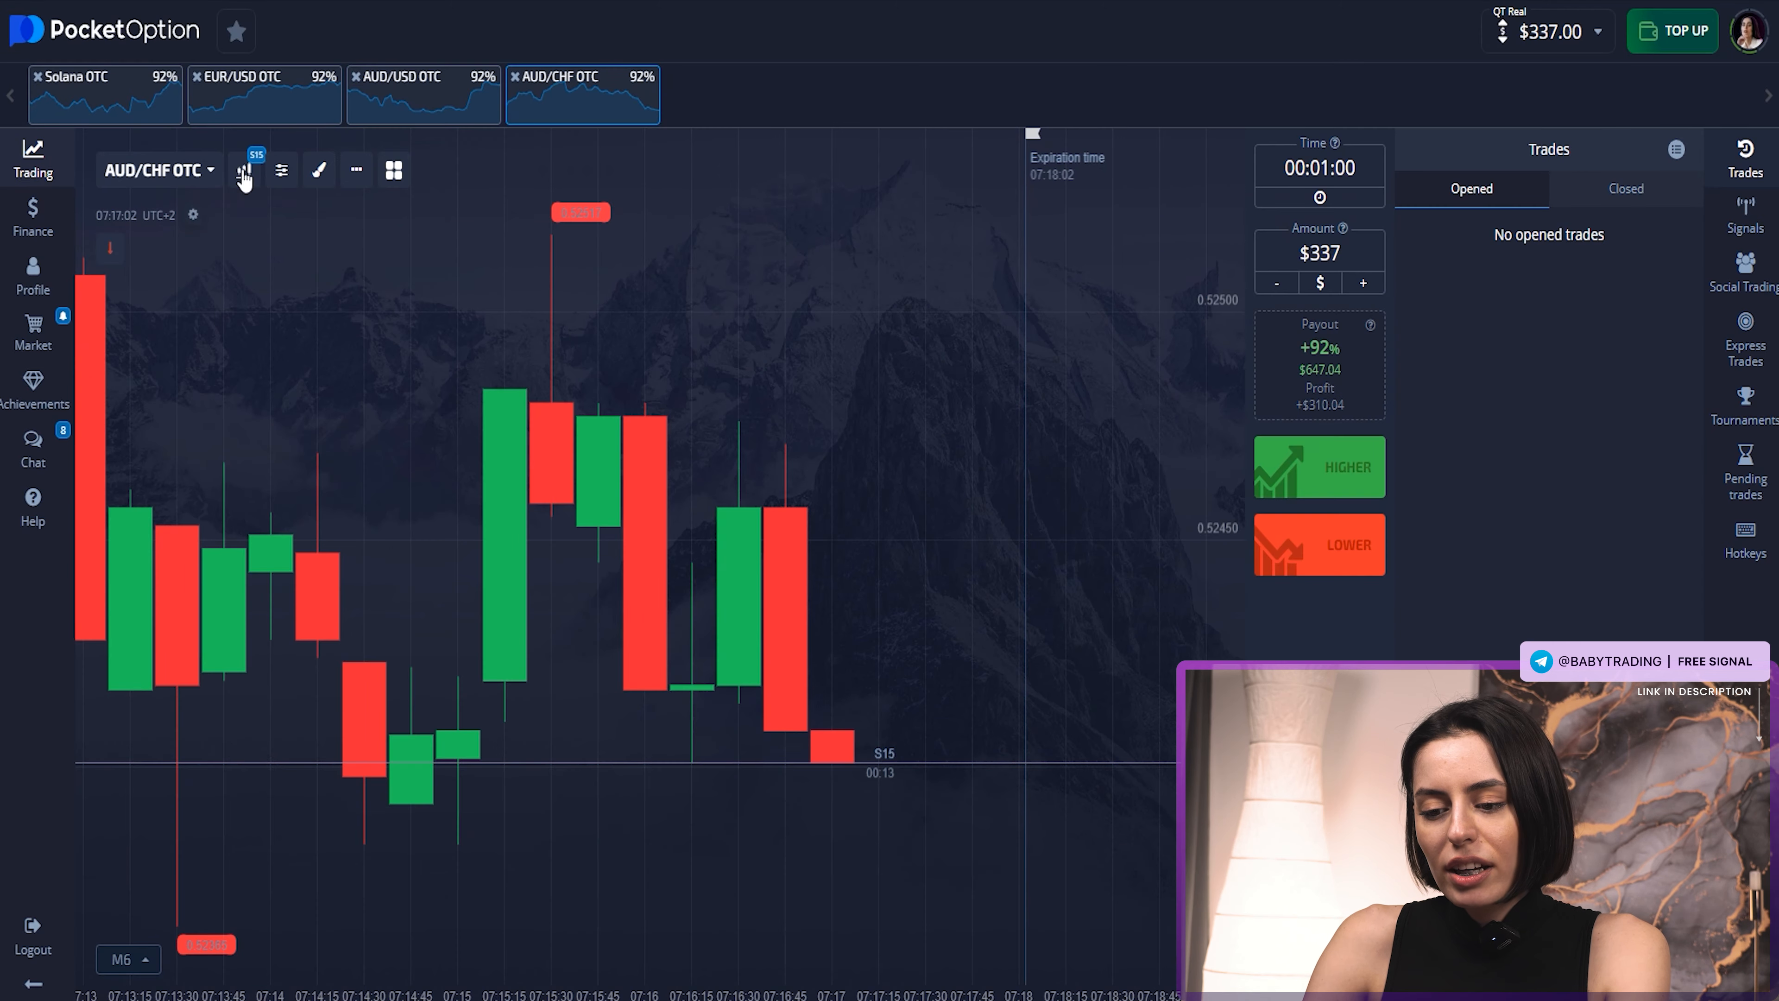
Add Keltner channel, DeMarker and Aroon to the AUD/CHF OTC chart.
left_click(243, 170)
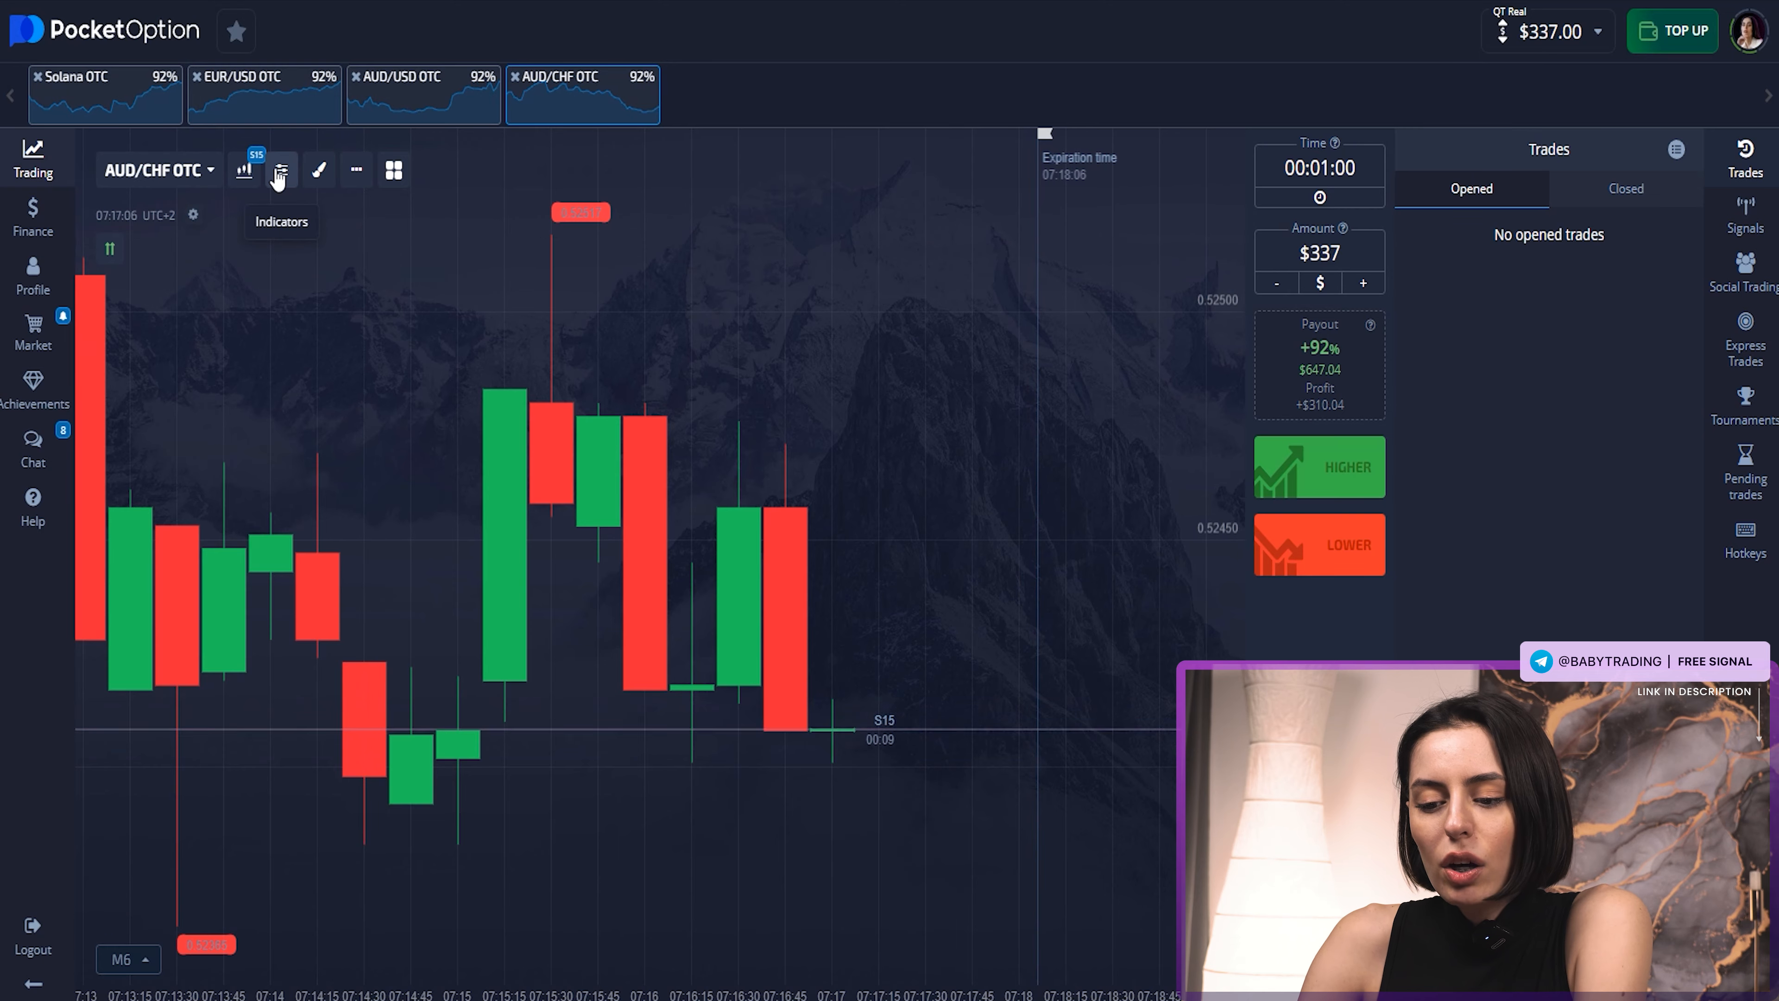
left_click(242, 170)
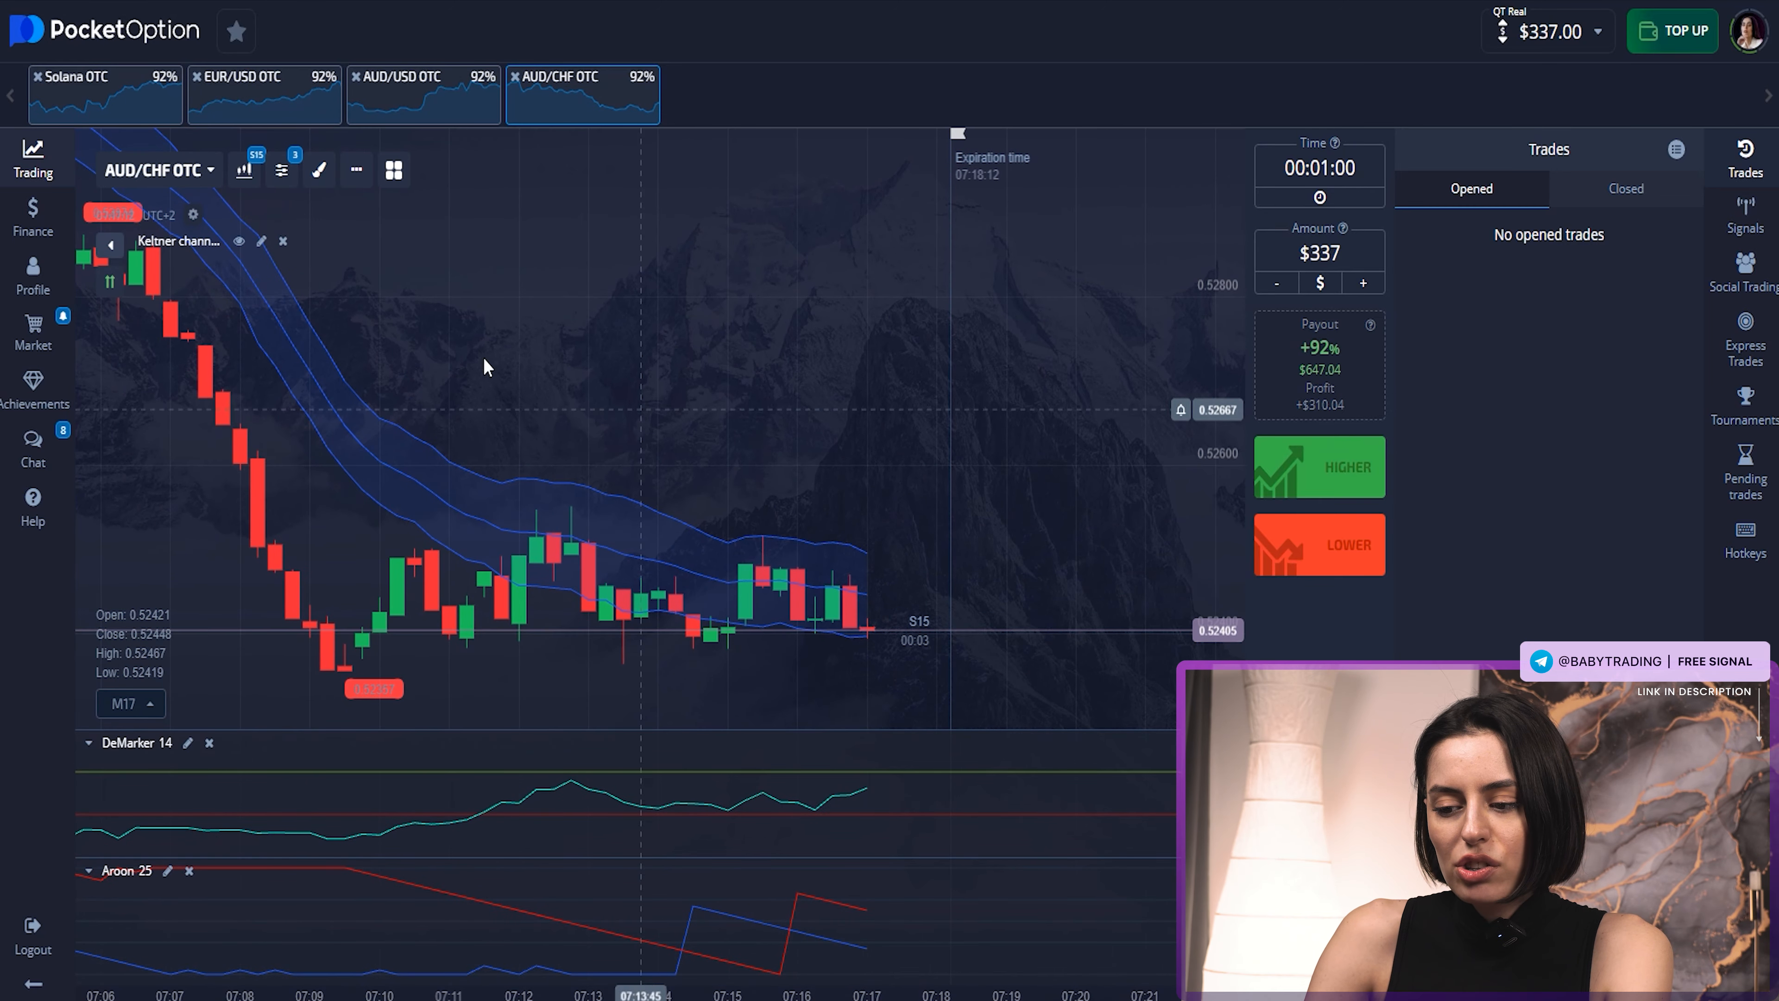
Give Keltner channel EMA 50, ATR 24 and green/cyan/red 3px lines, then save.
left_click(261, 240)
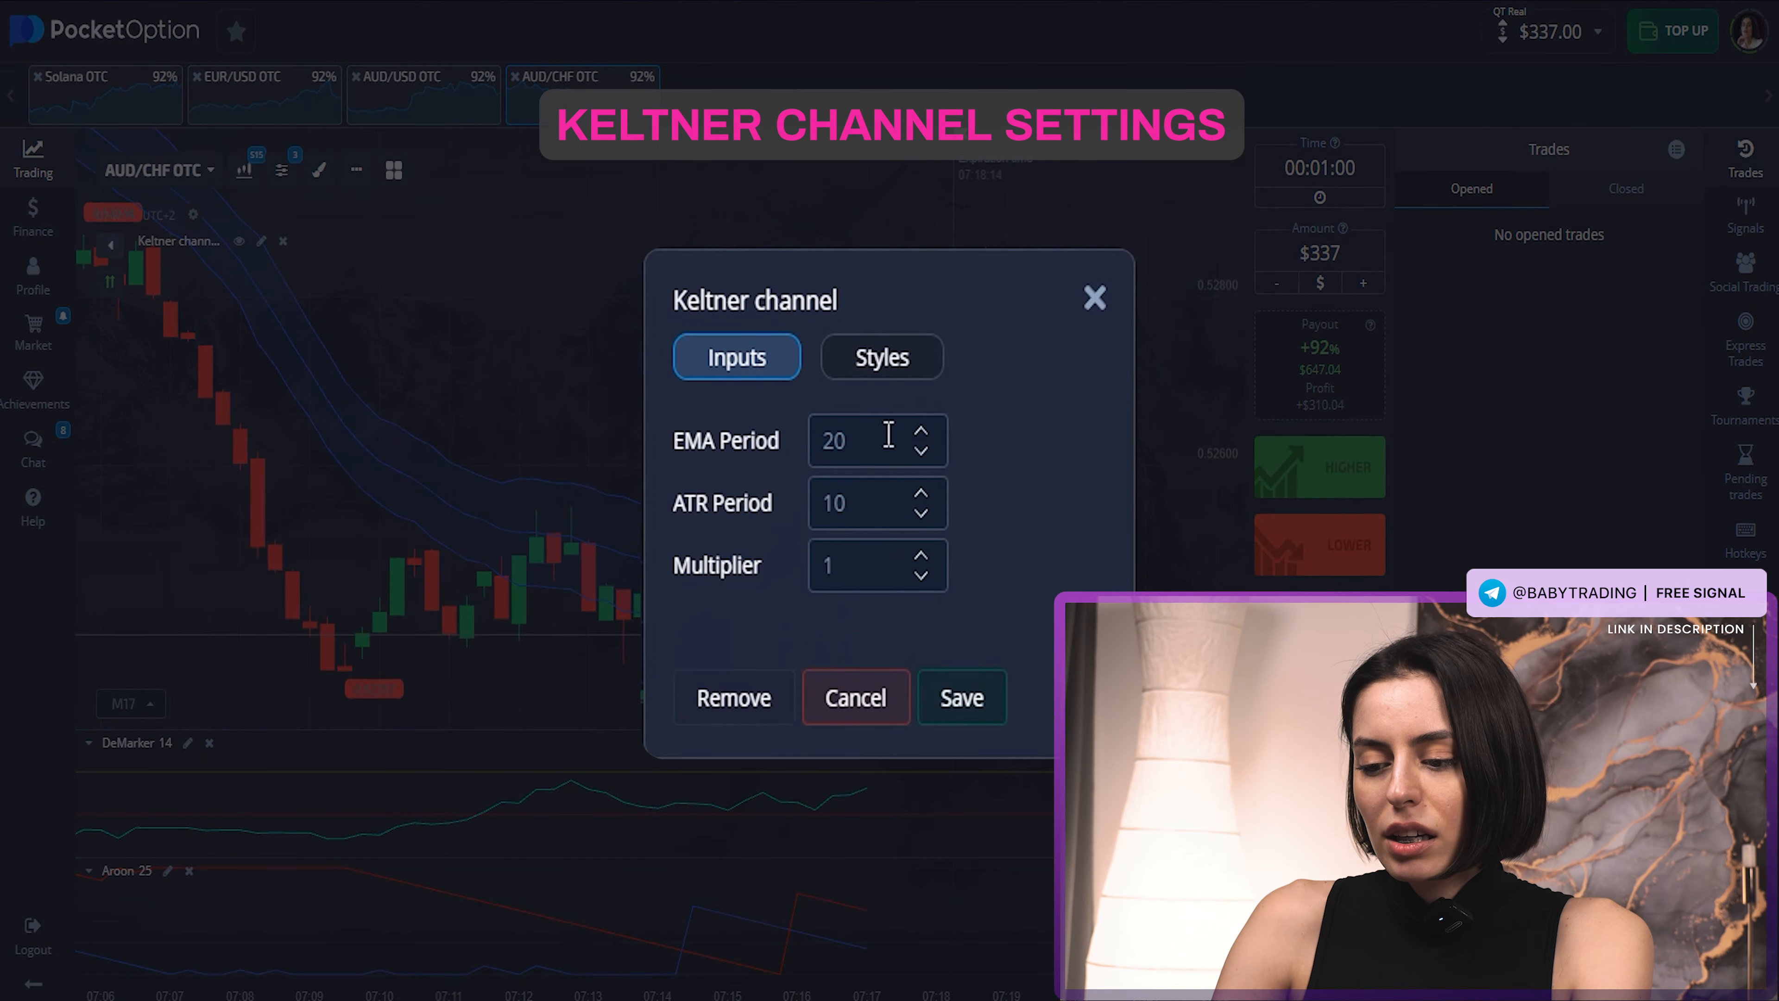
type("50")
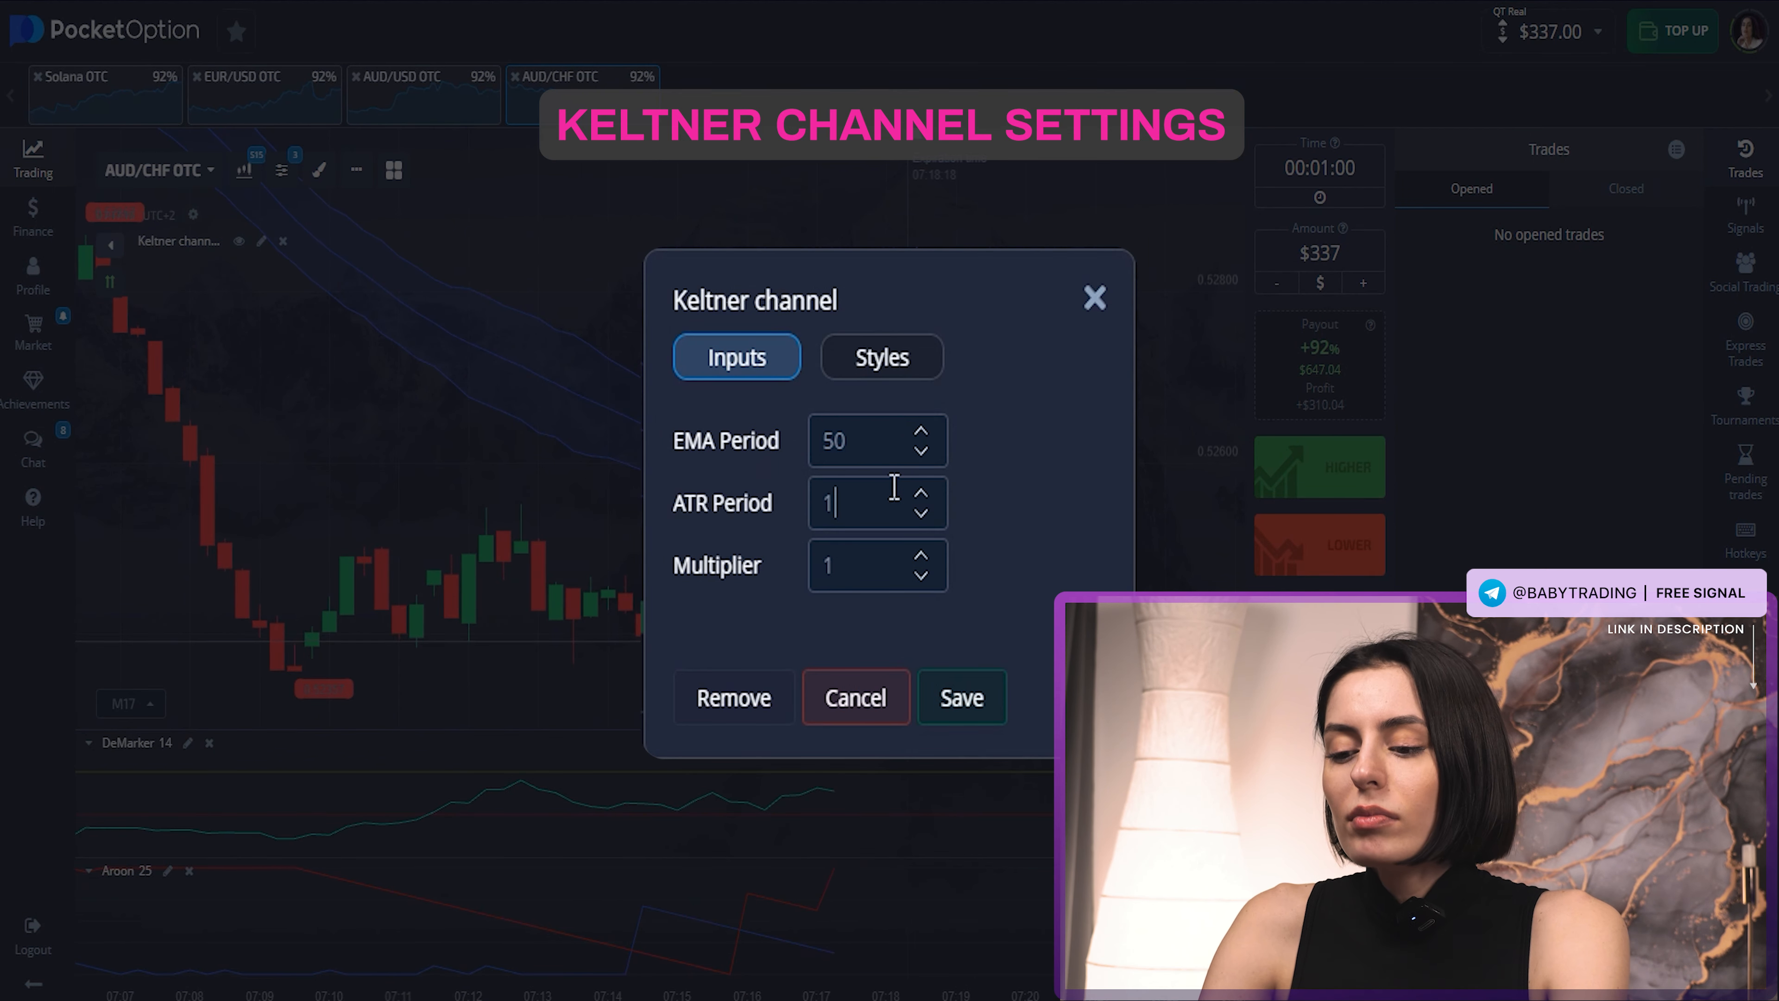
type("24")
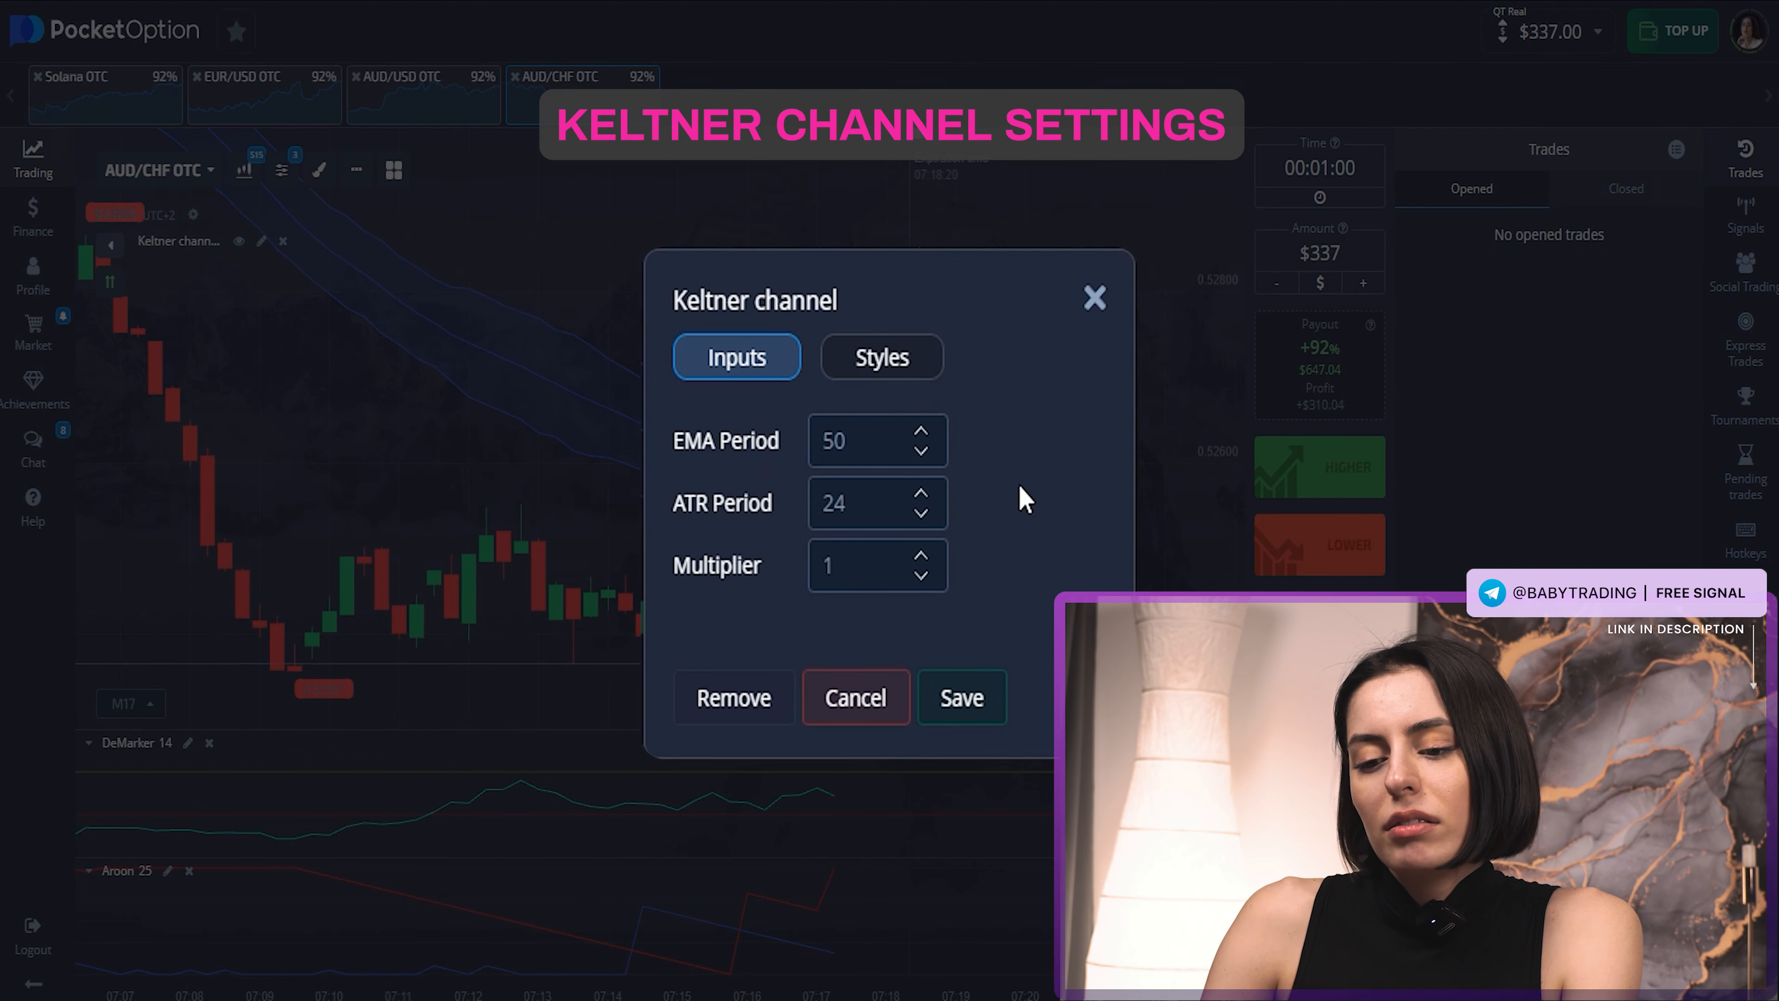
left_click(880, 348)
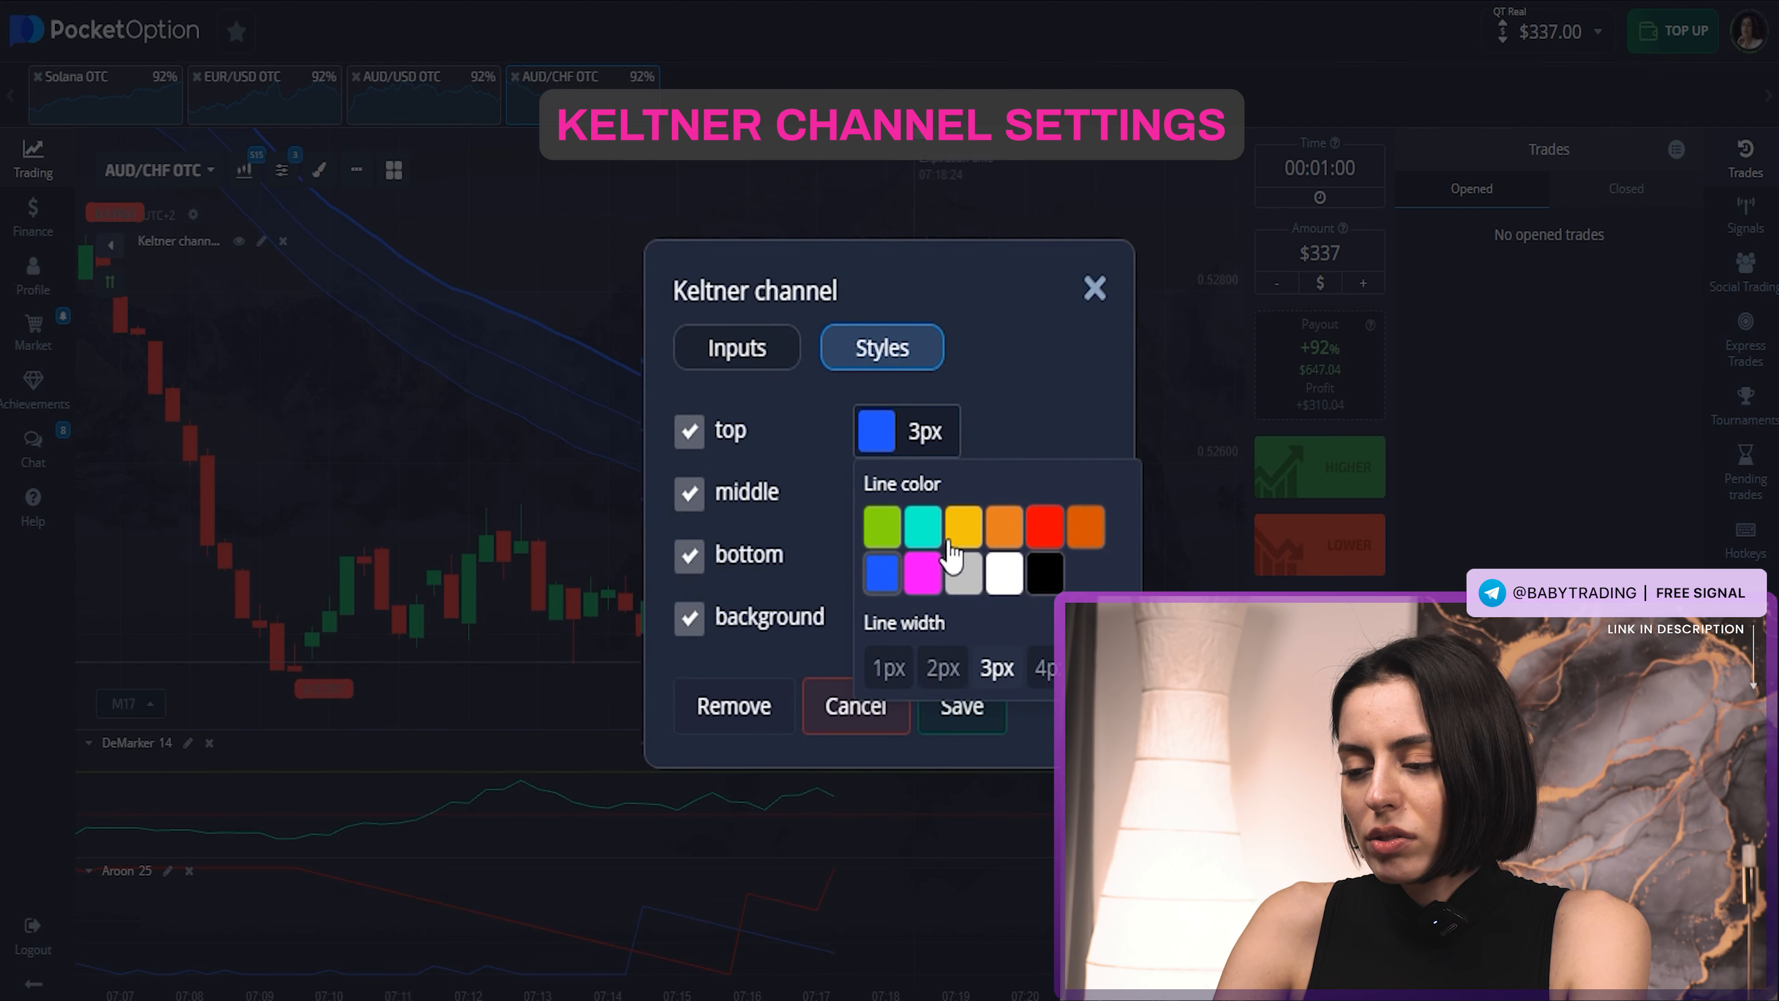
mouse_move(915, 525)
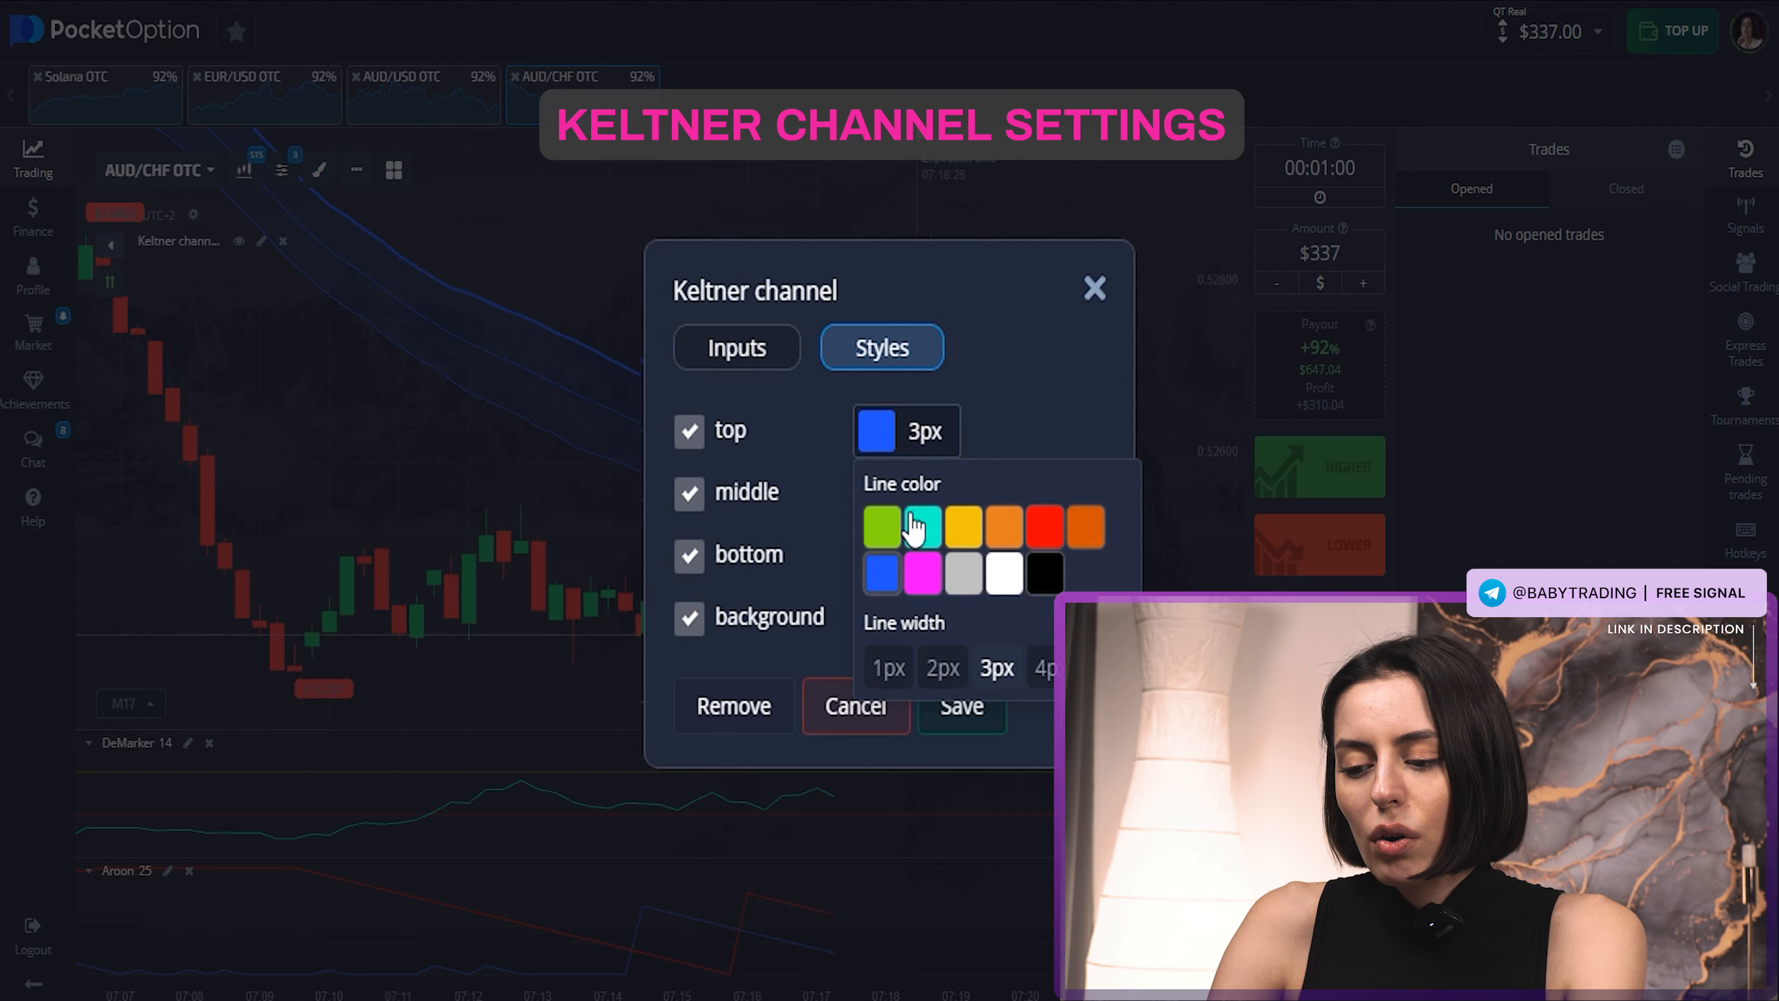
left_click(880, 524)
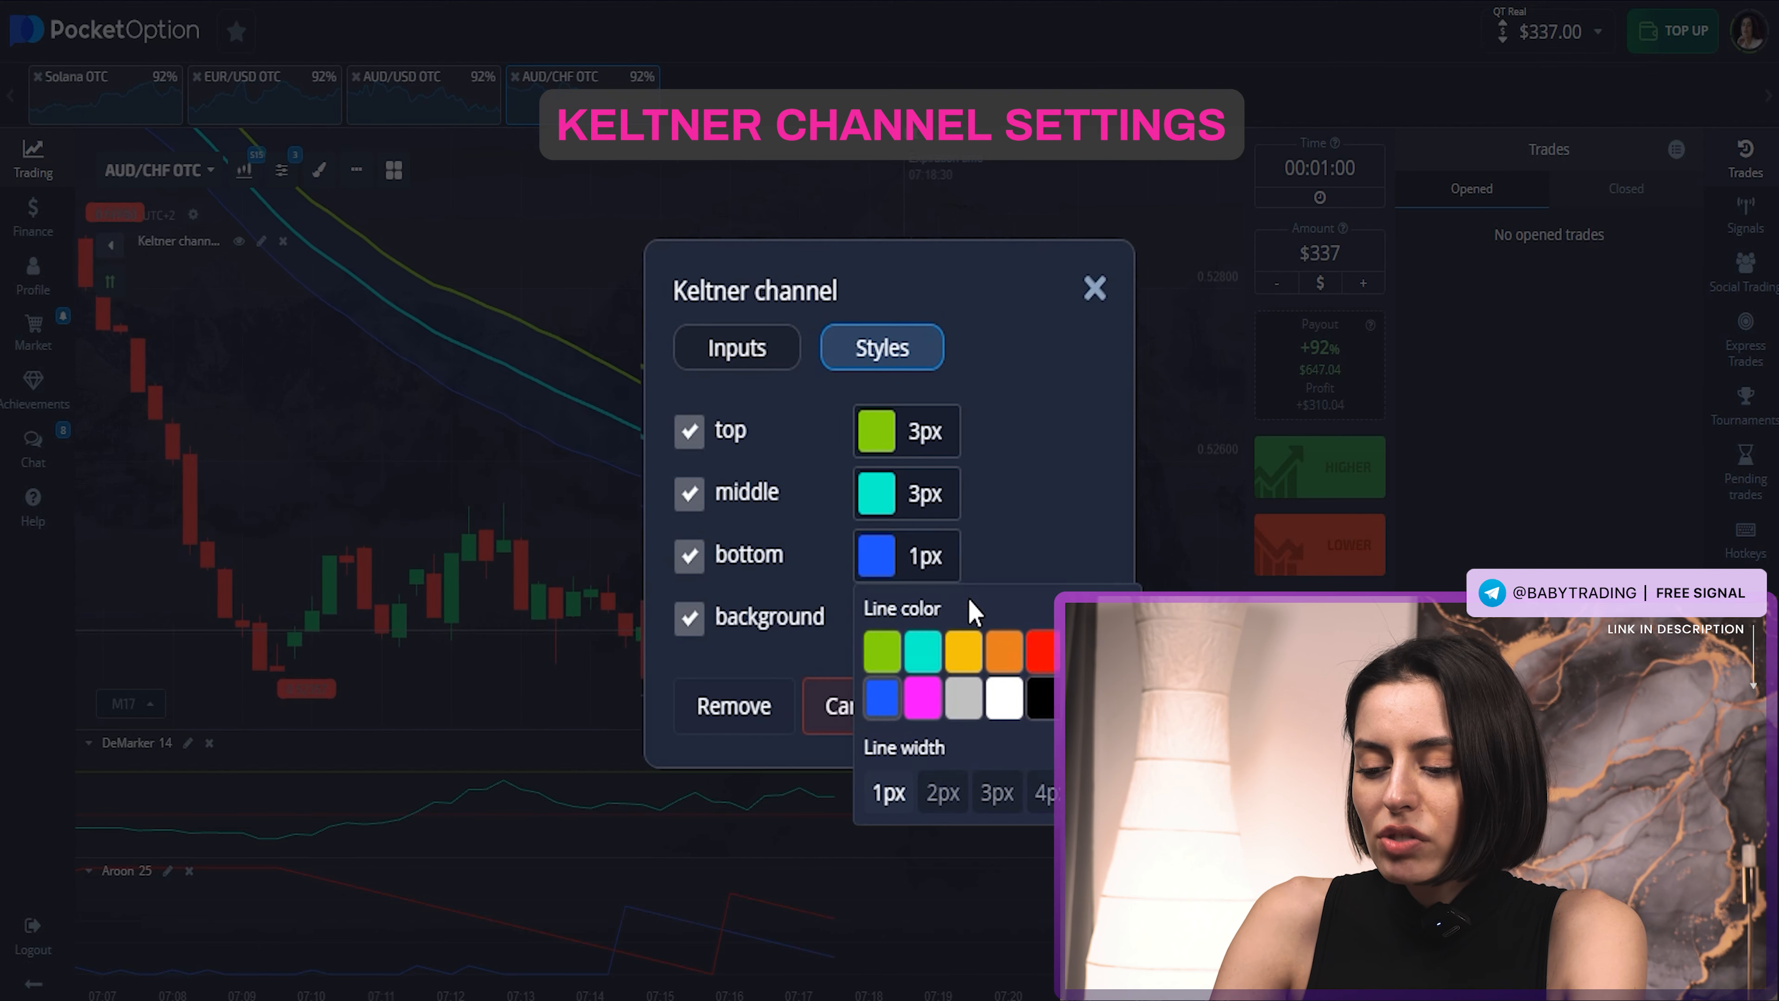
left_click(1035, 651)
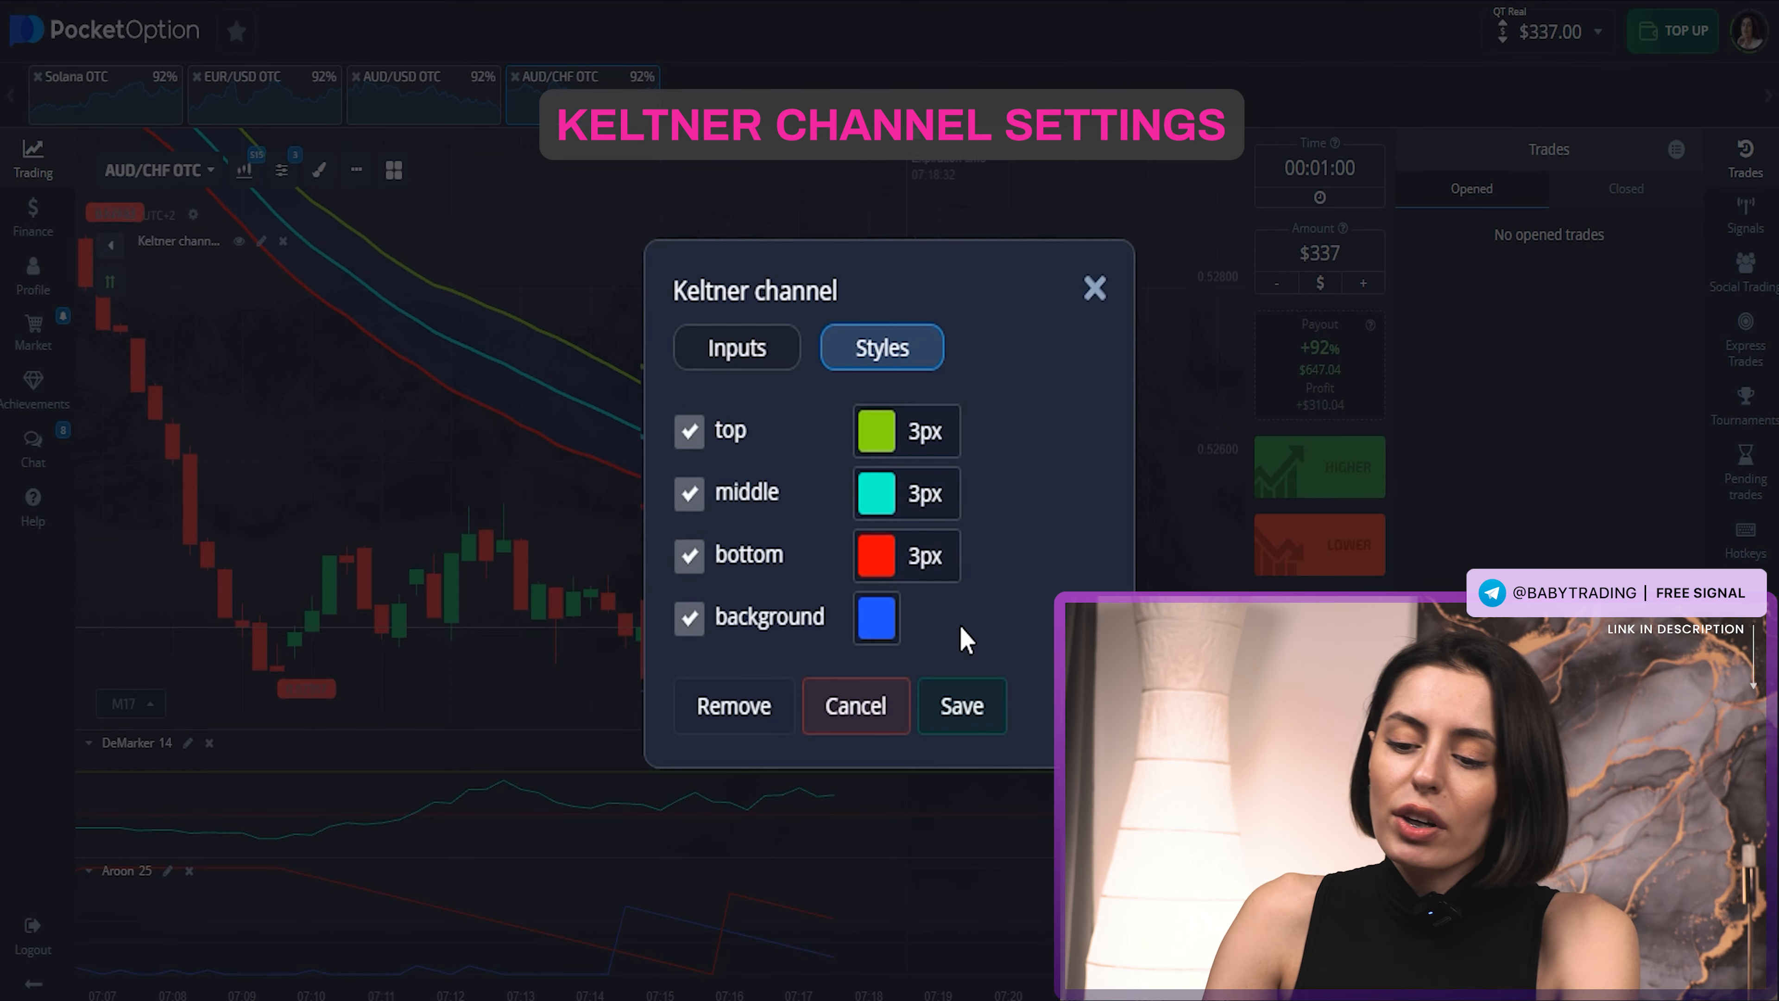
left_click(960, 704)
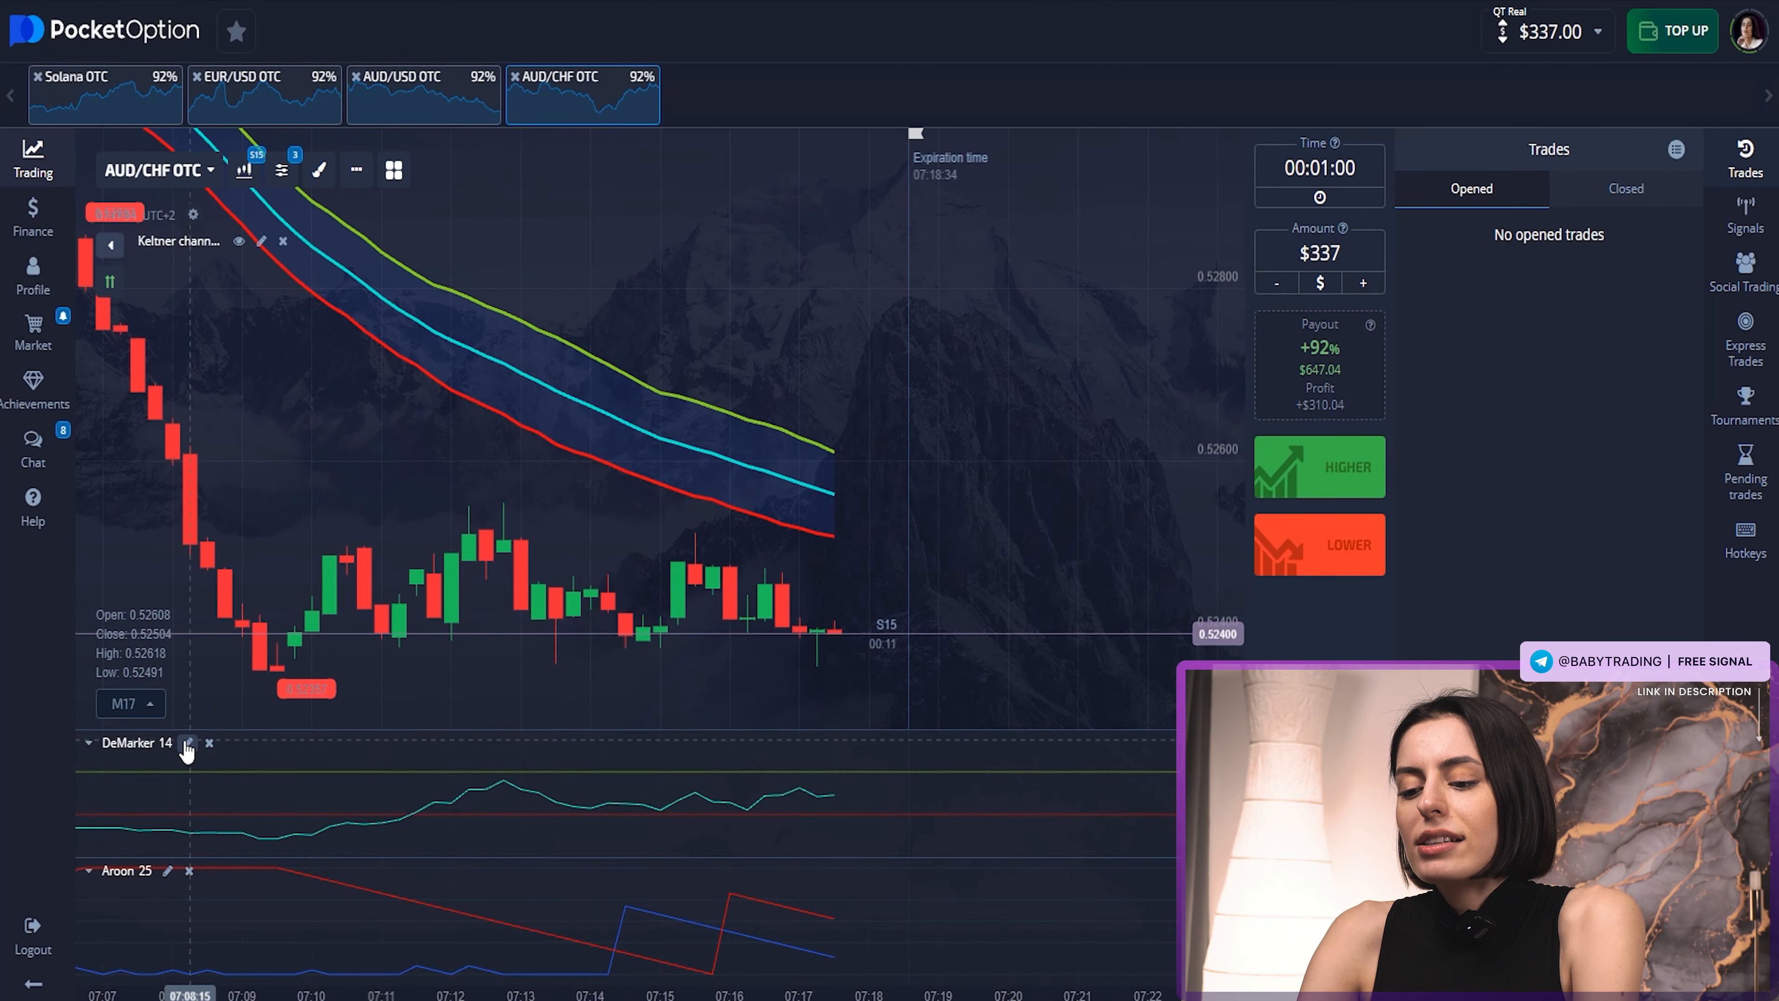
Give DeMarker period 9, a cyan main line and thicker green 70 / red 30 levels.
left_click(187, 747)
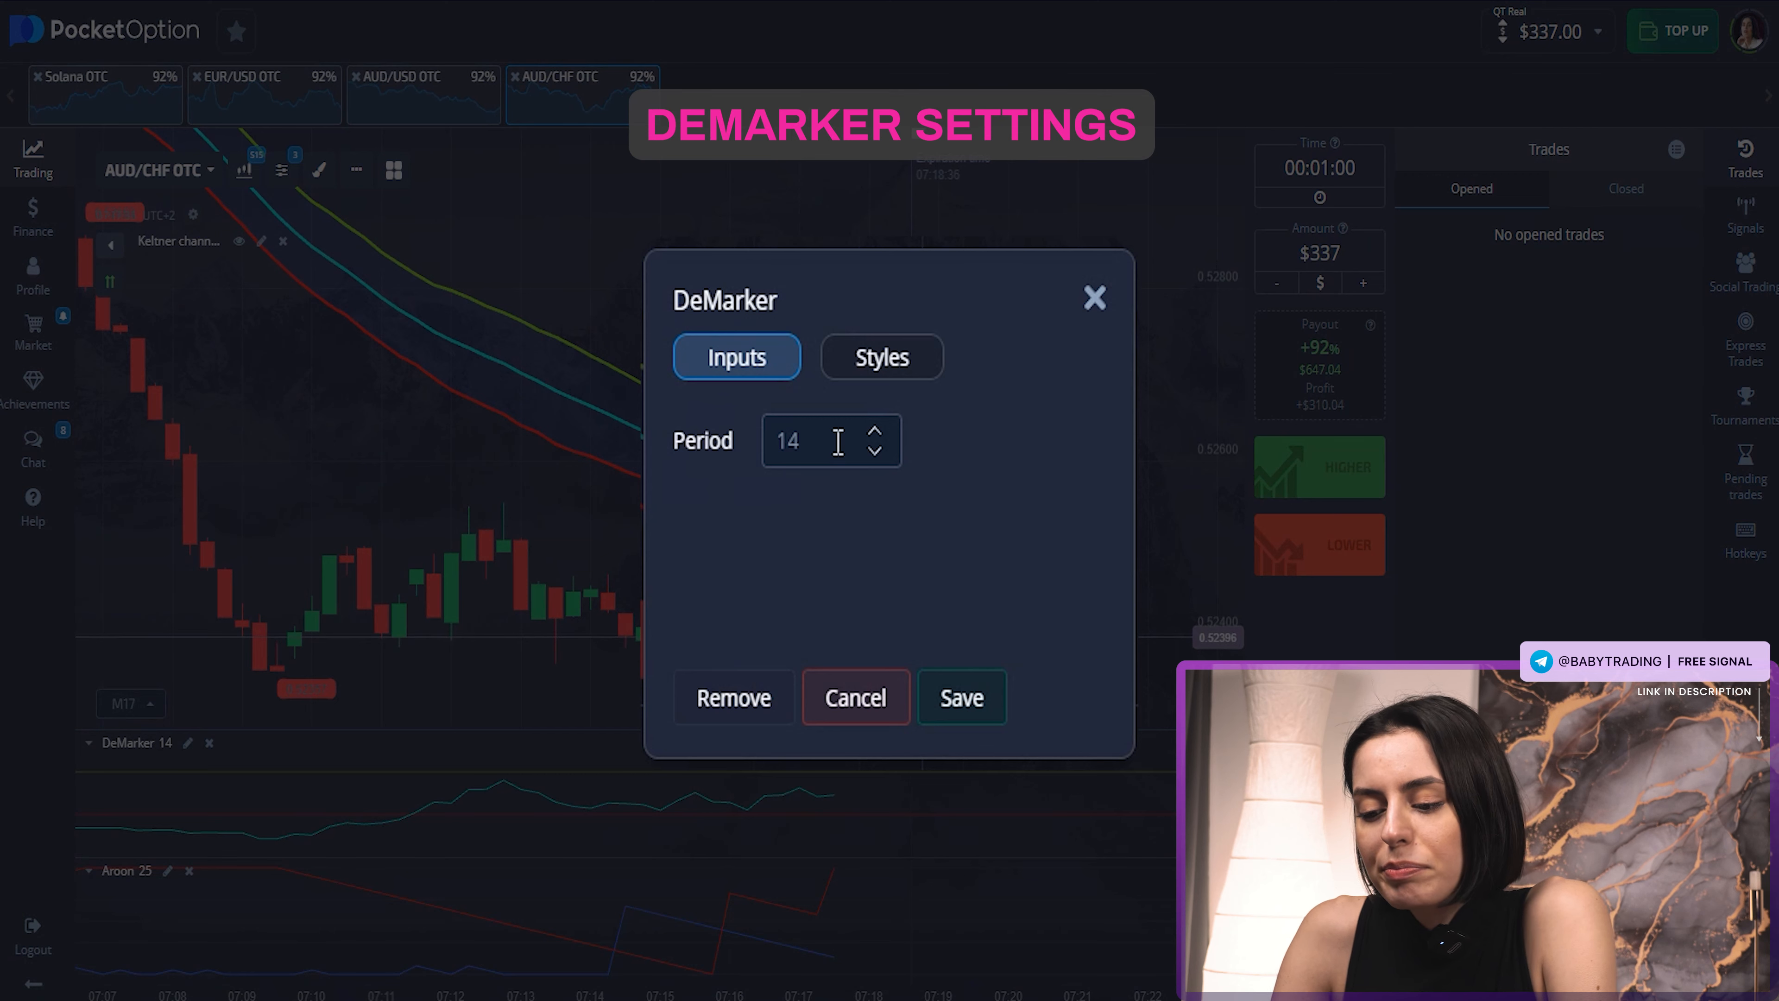
type("99")
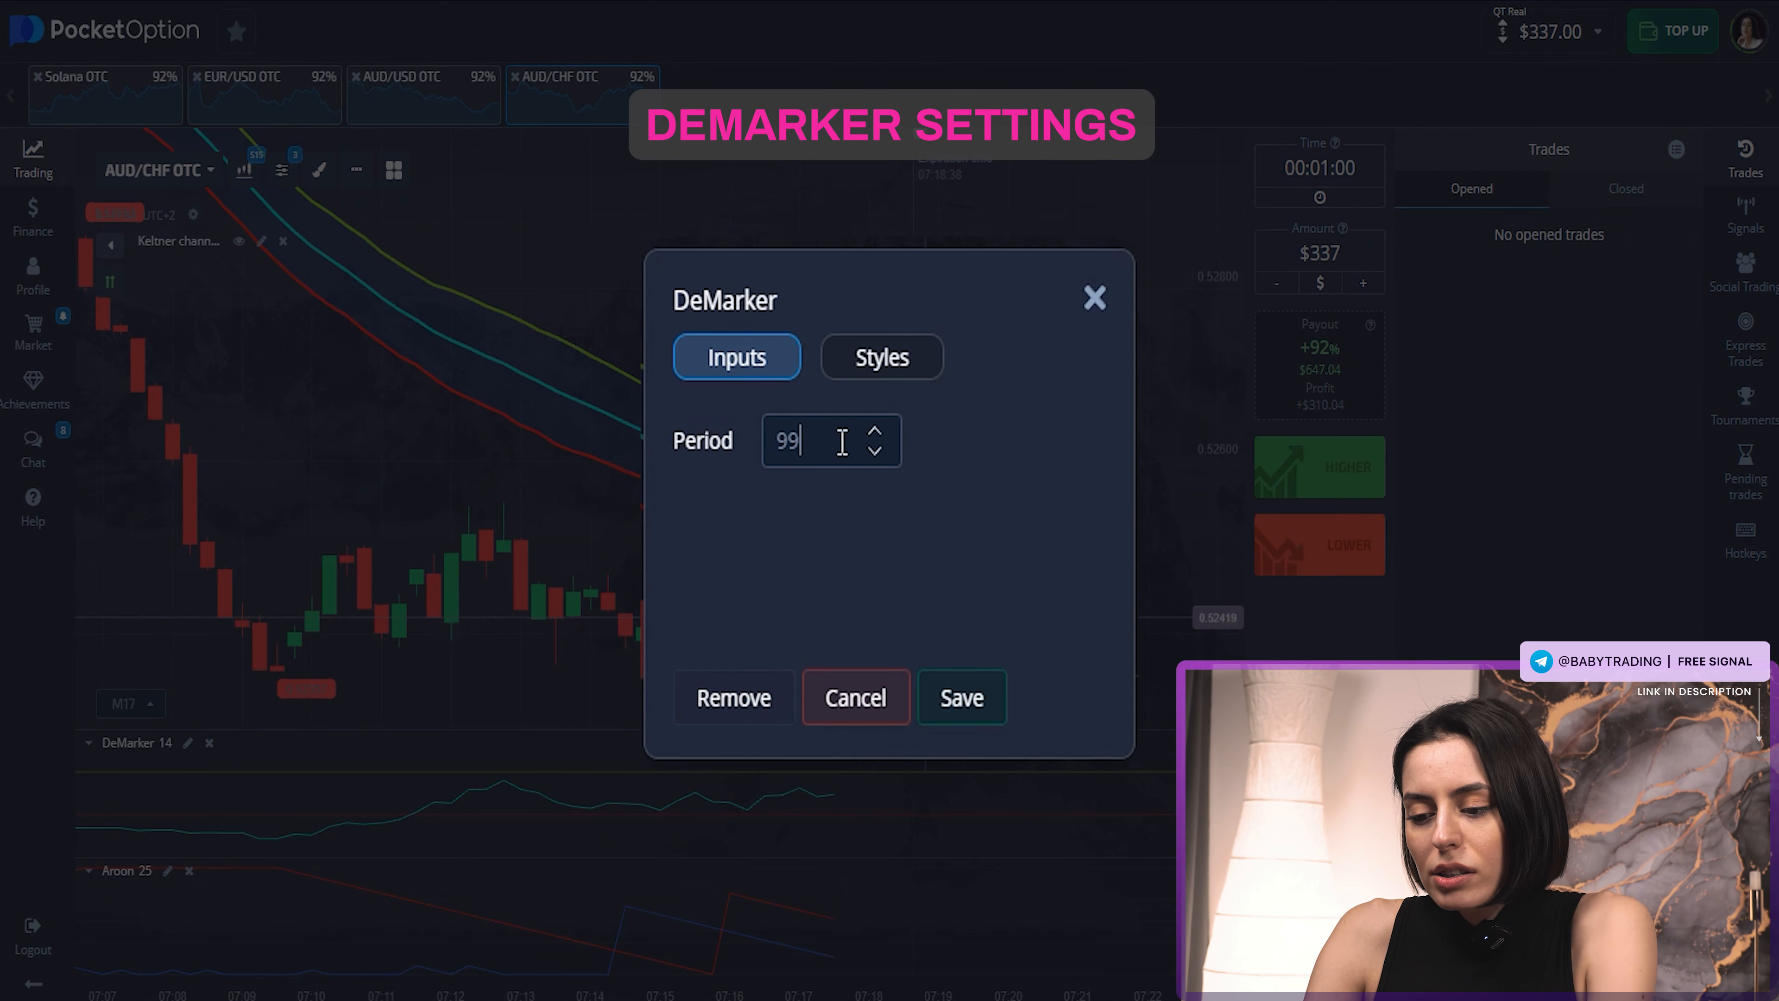
key("Backspace")
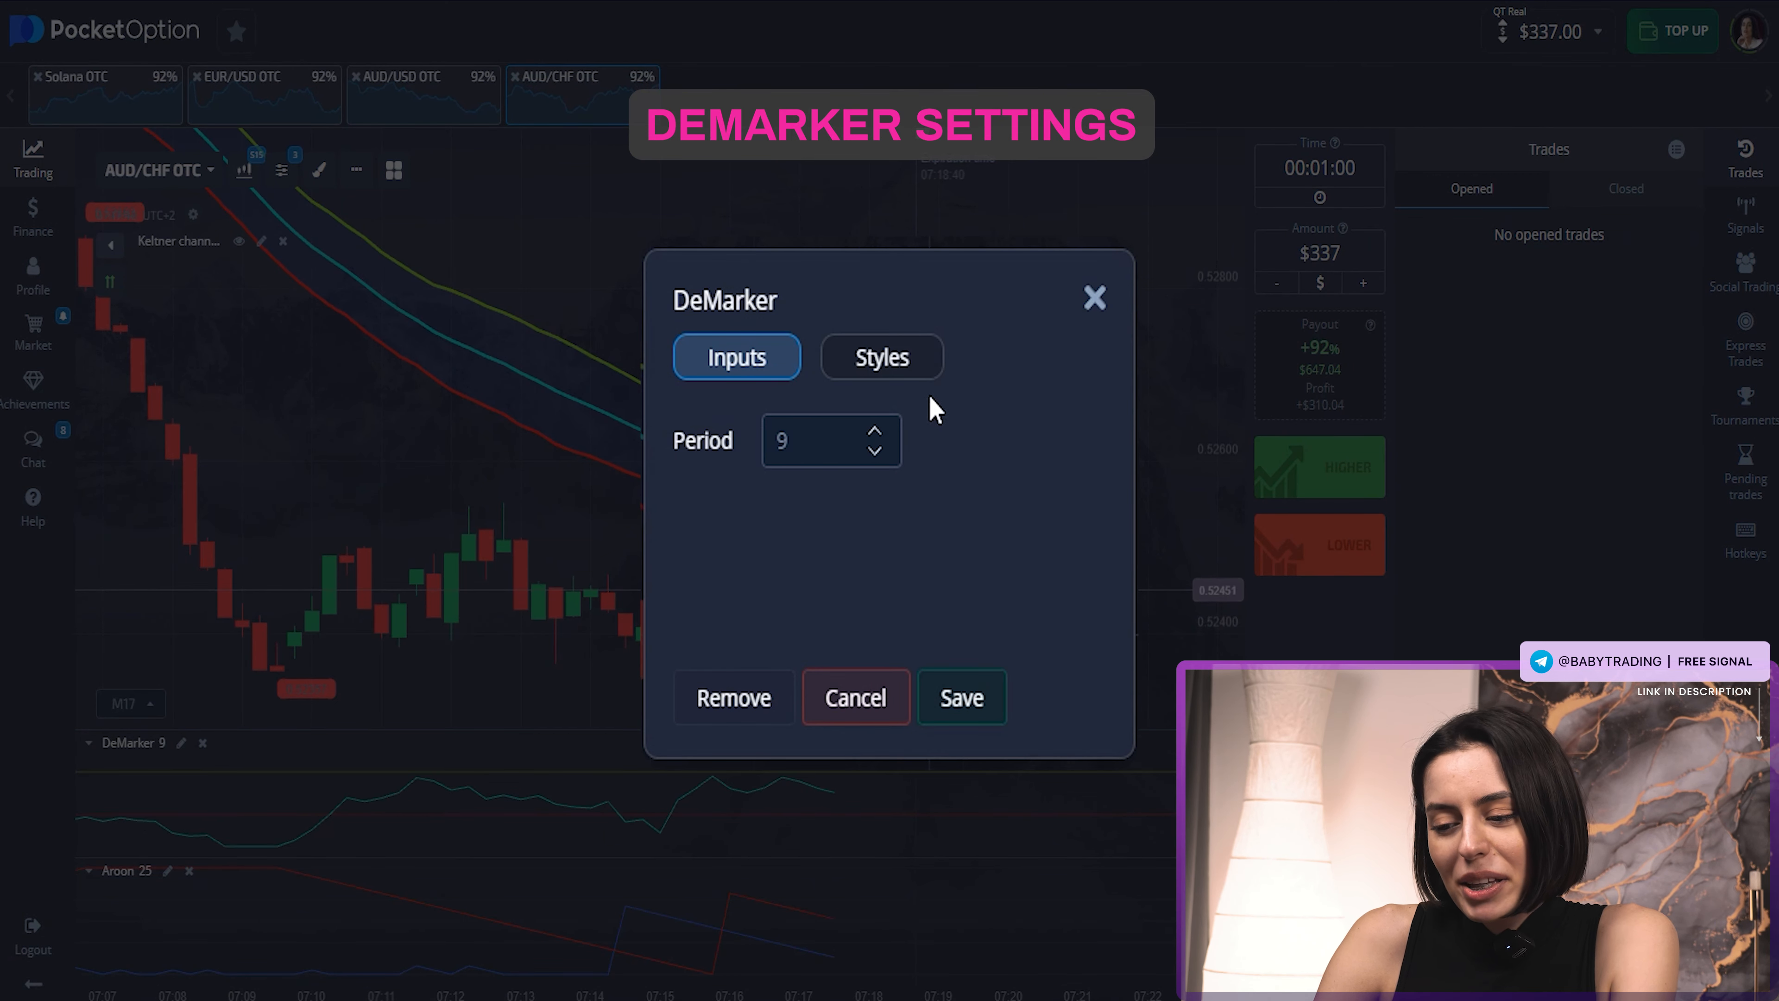
left_click(880, 356)
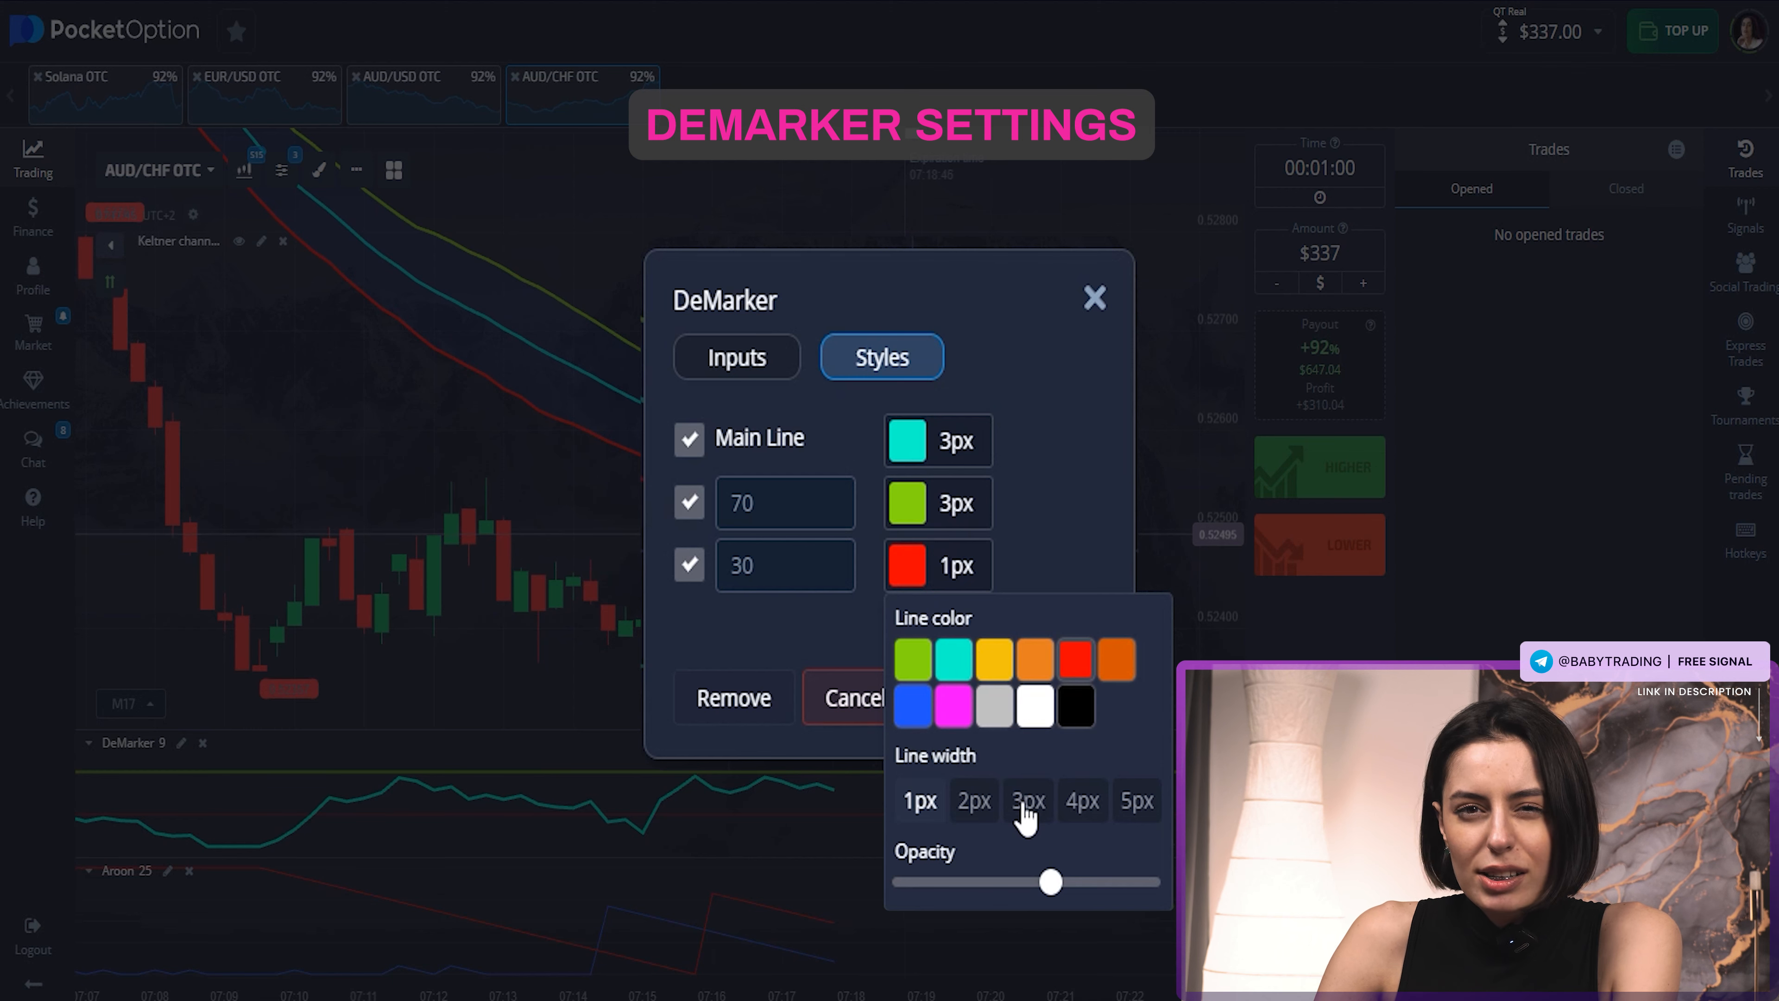
left_click(1026, 800)
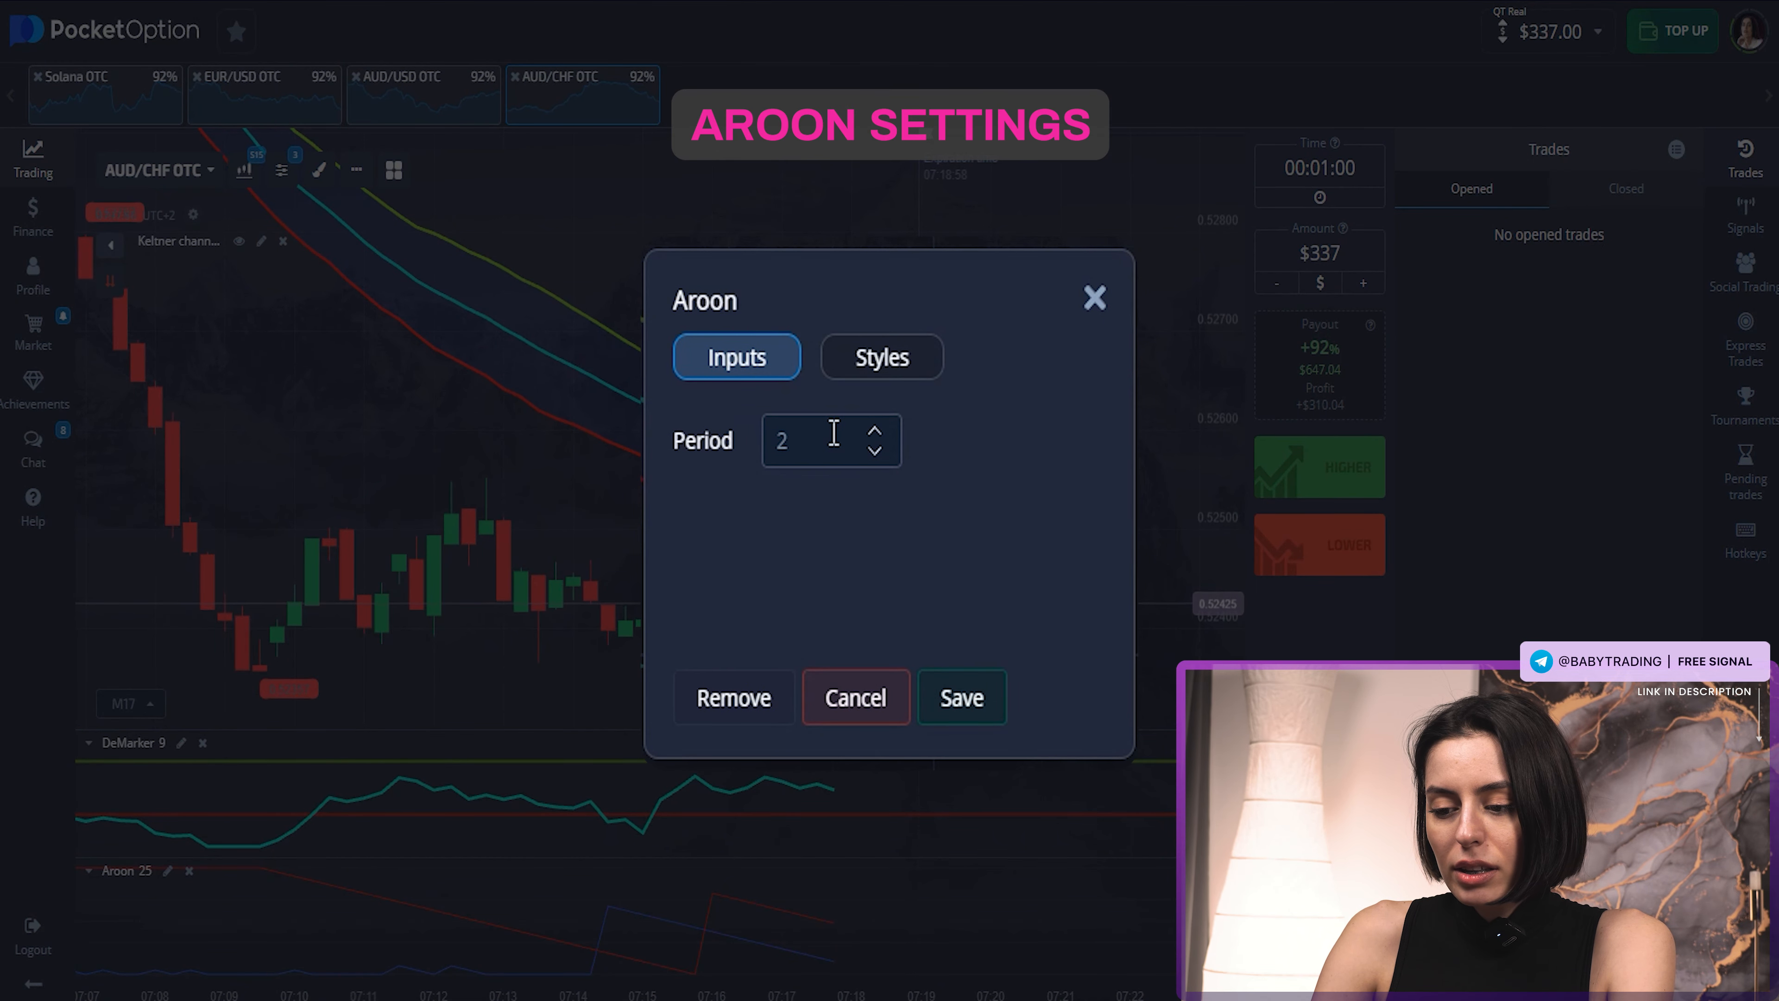
Give Aroon period 18 and a 3px red down line matching the up line, then save.
type("18")
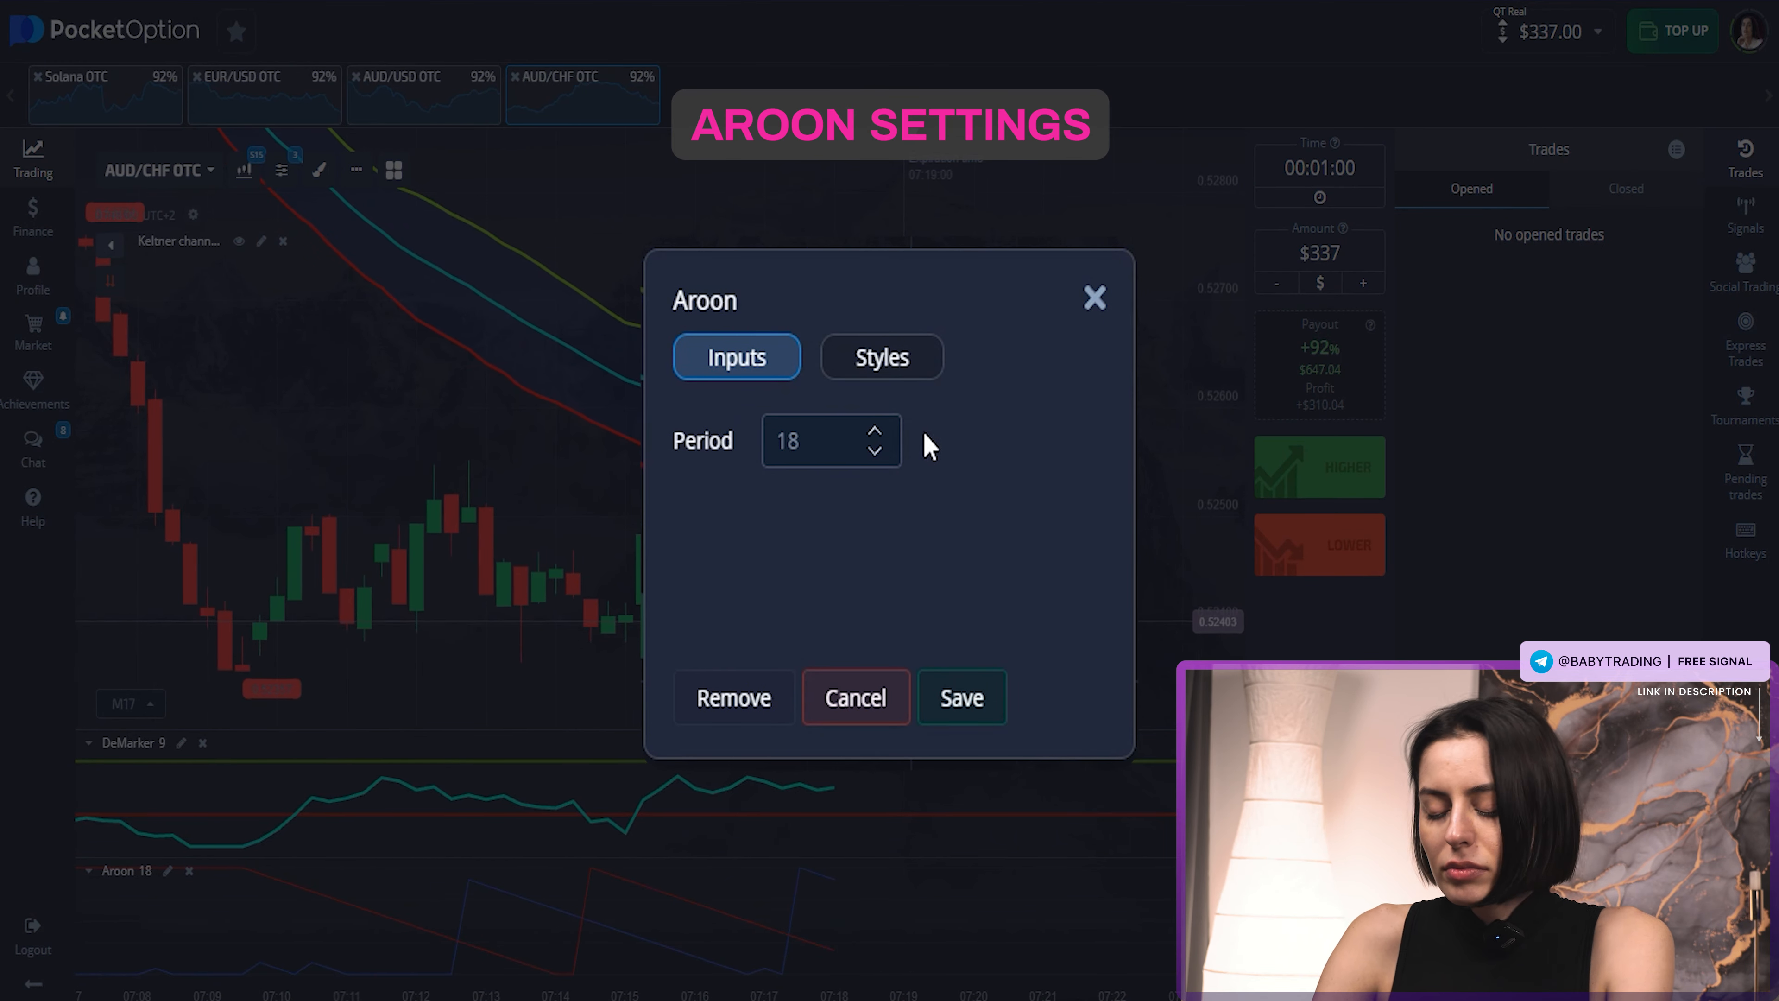
left_click(880, 356)
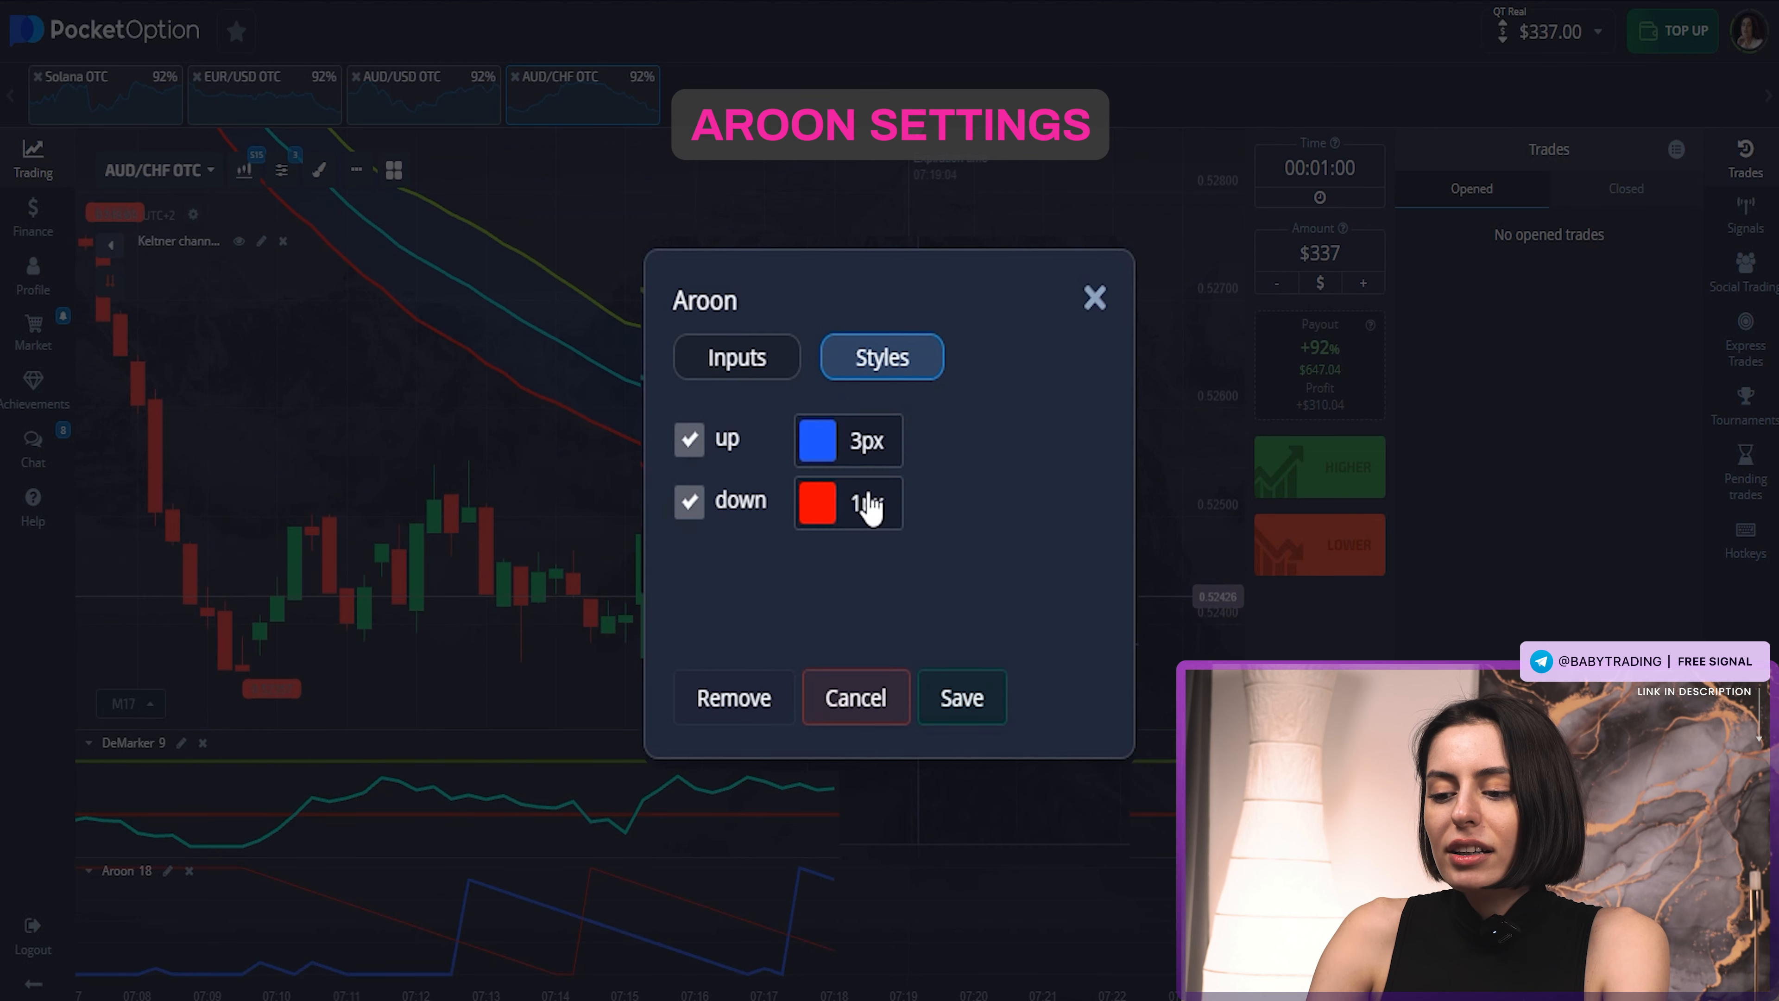
left_click(848, 503)
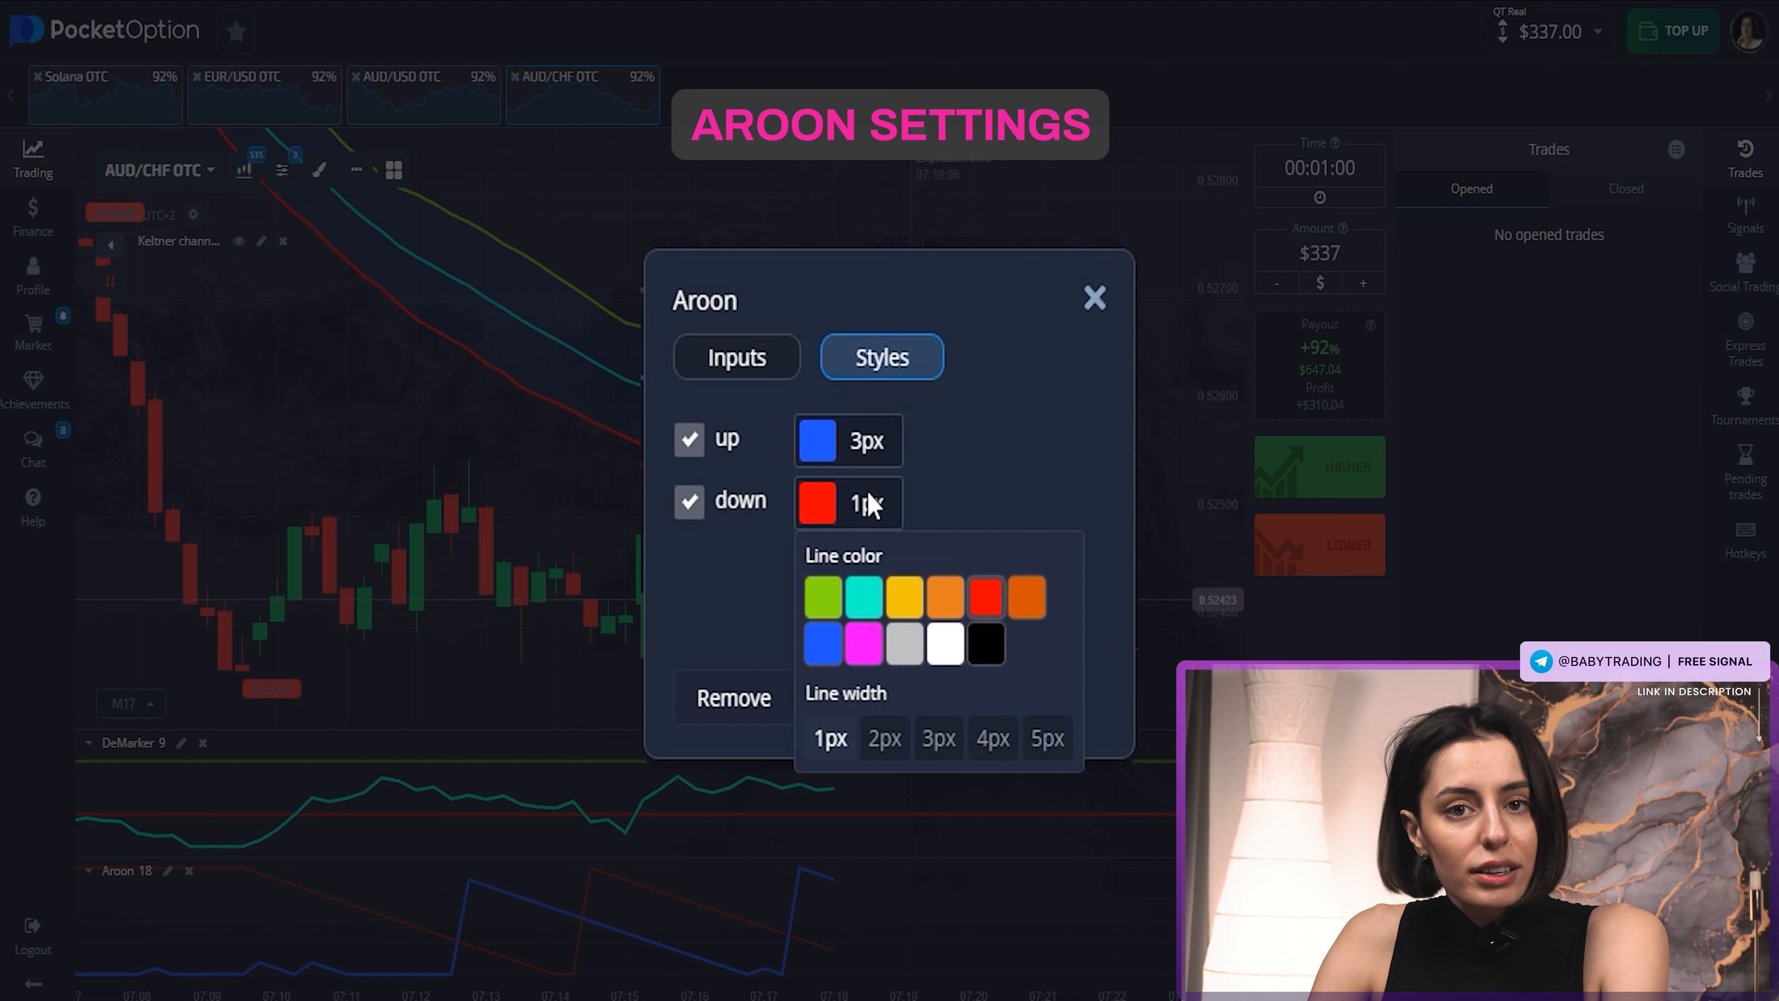
left_click(938, 737)
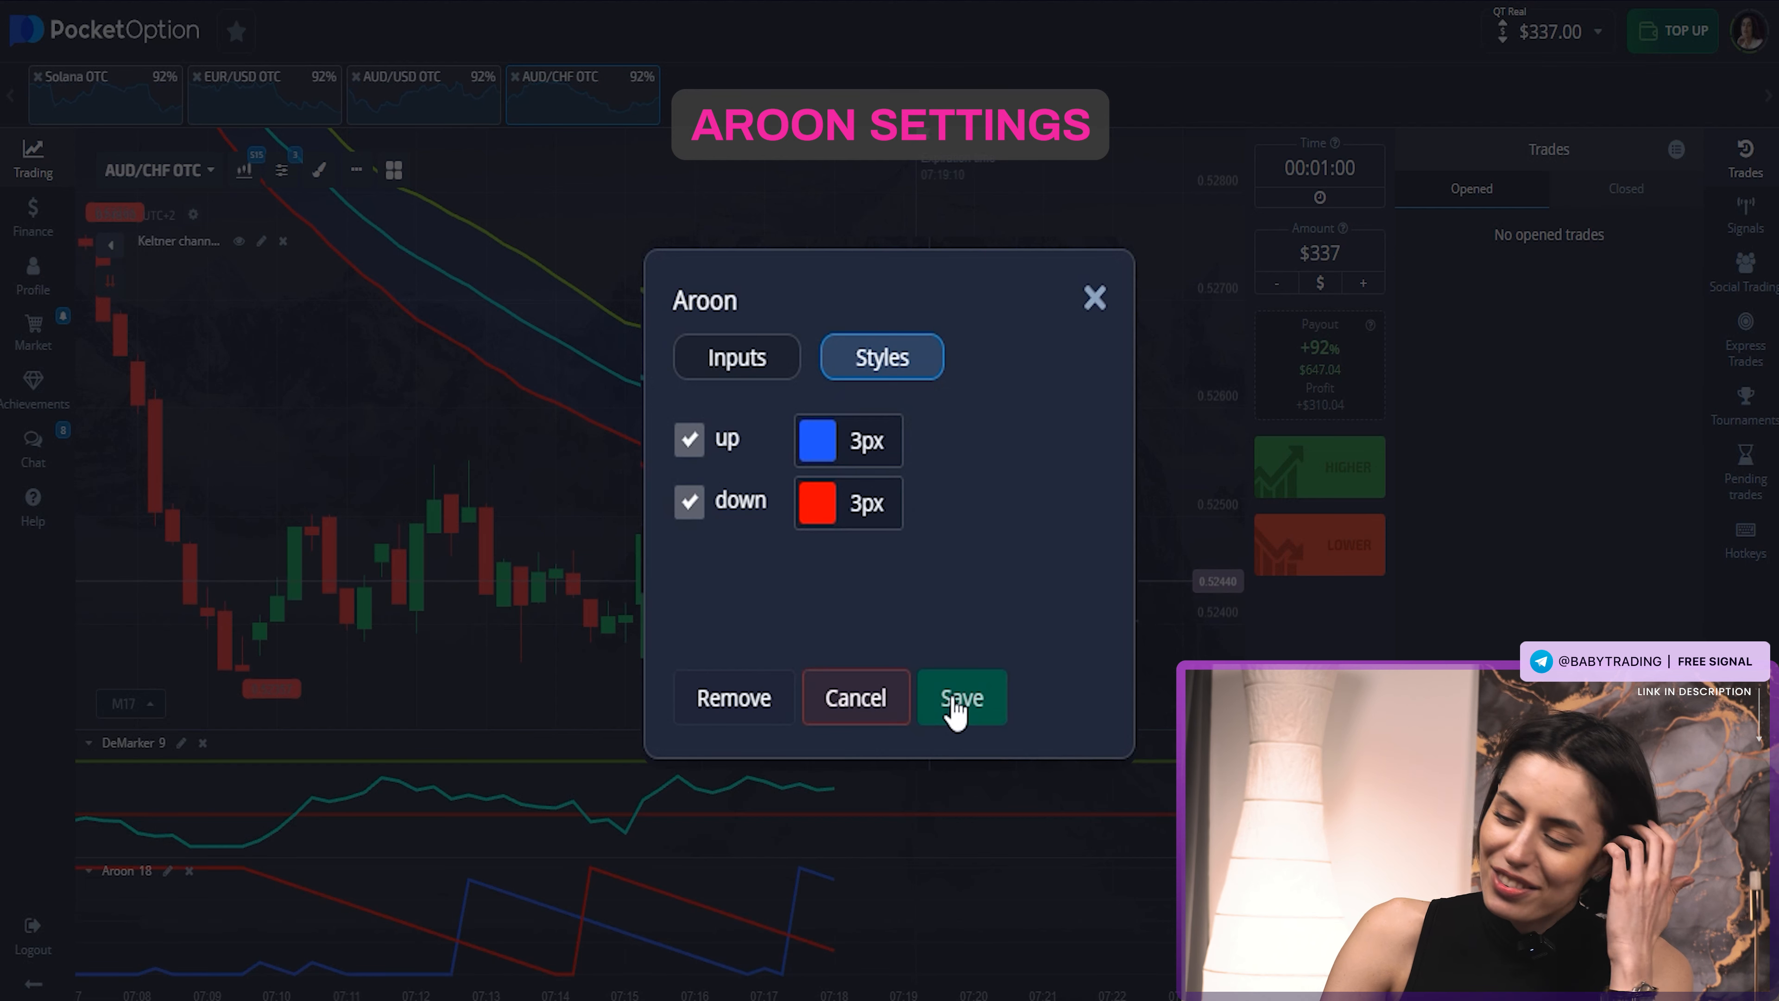
left_click(960, 697)
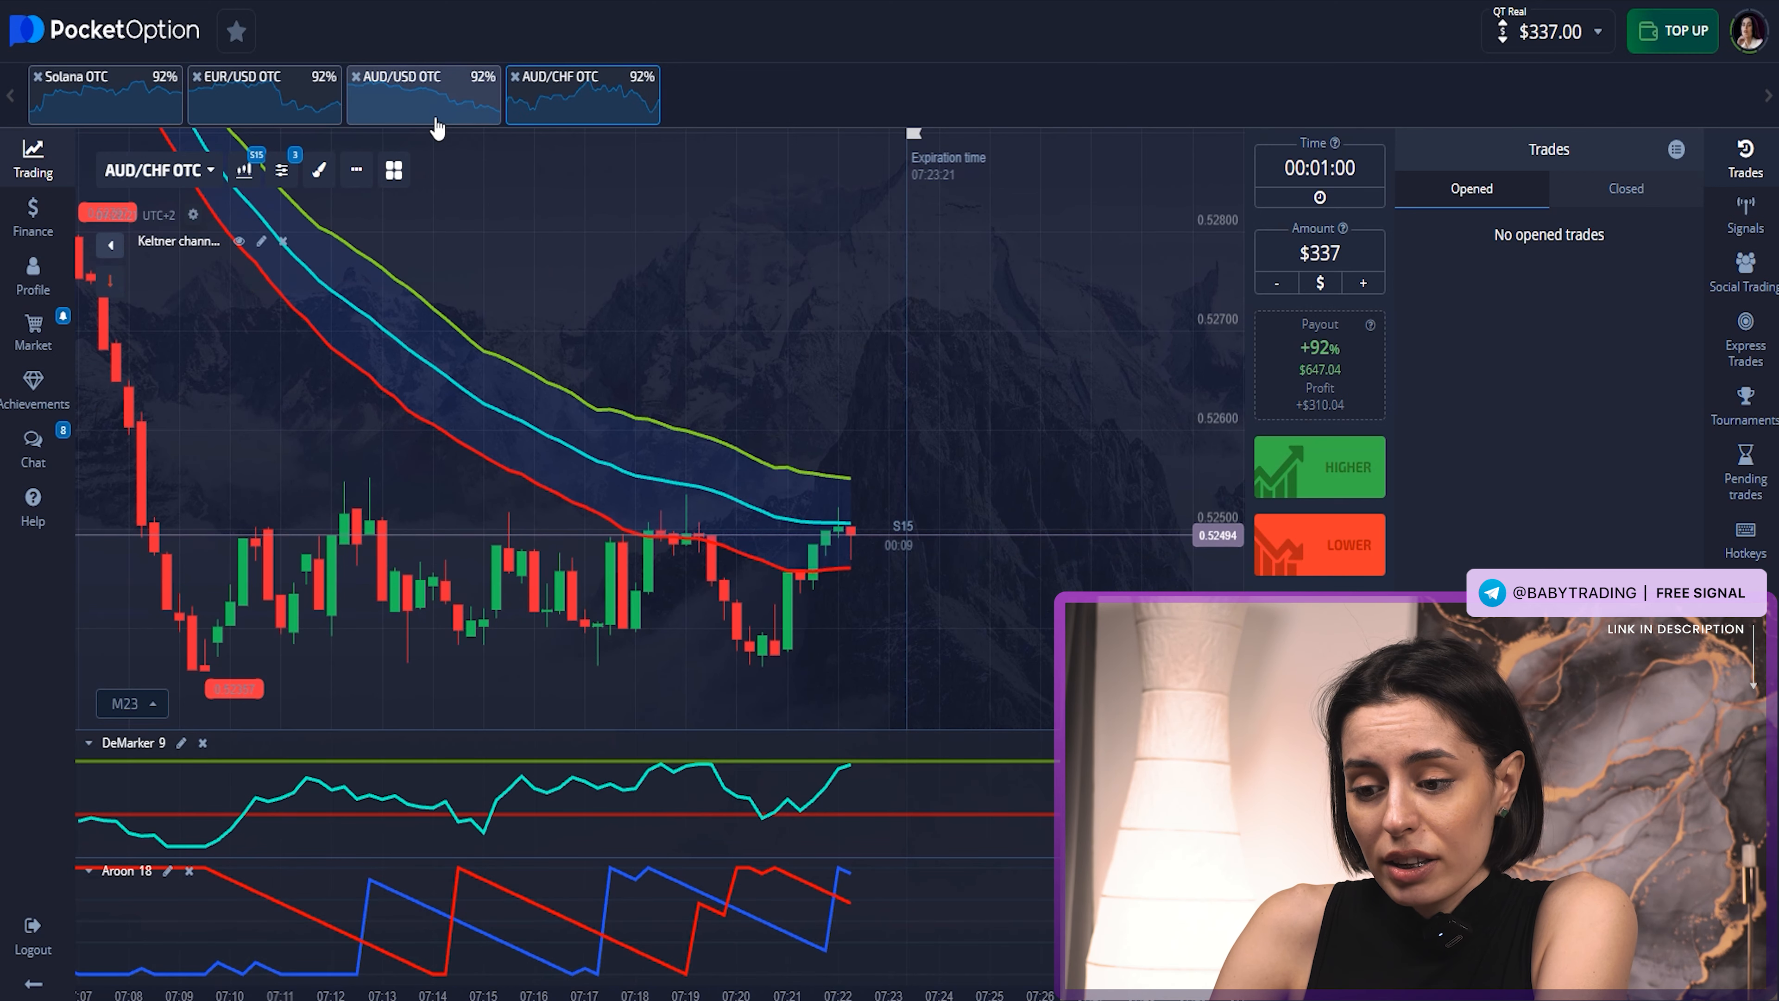
Switch the chart to the AUD/USD OTC asset tab.
left_click(422, 93)
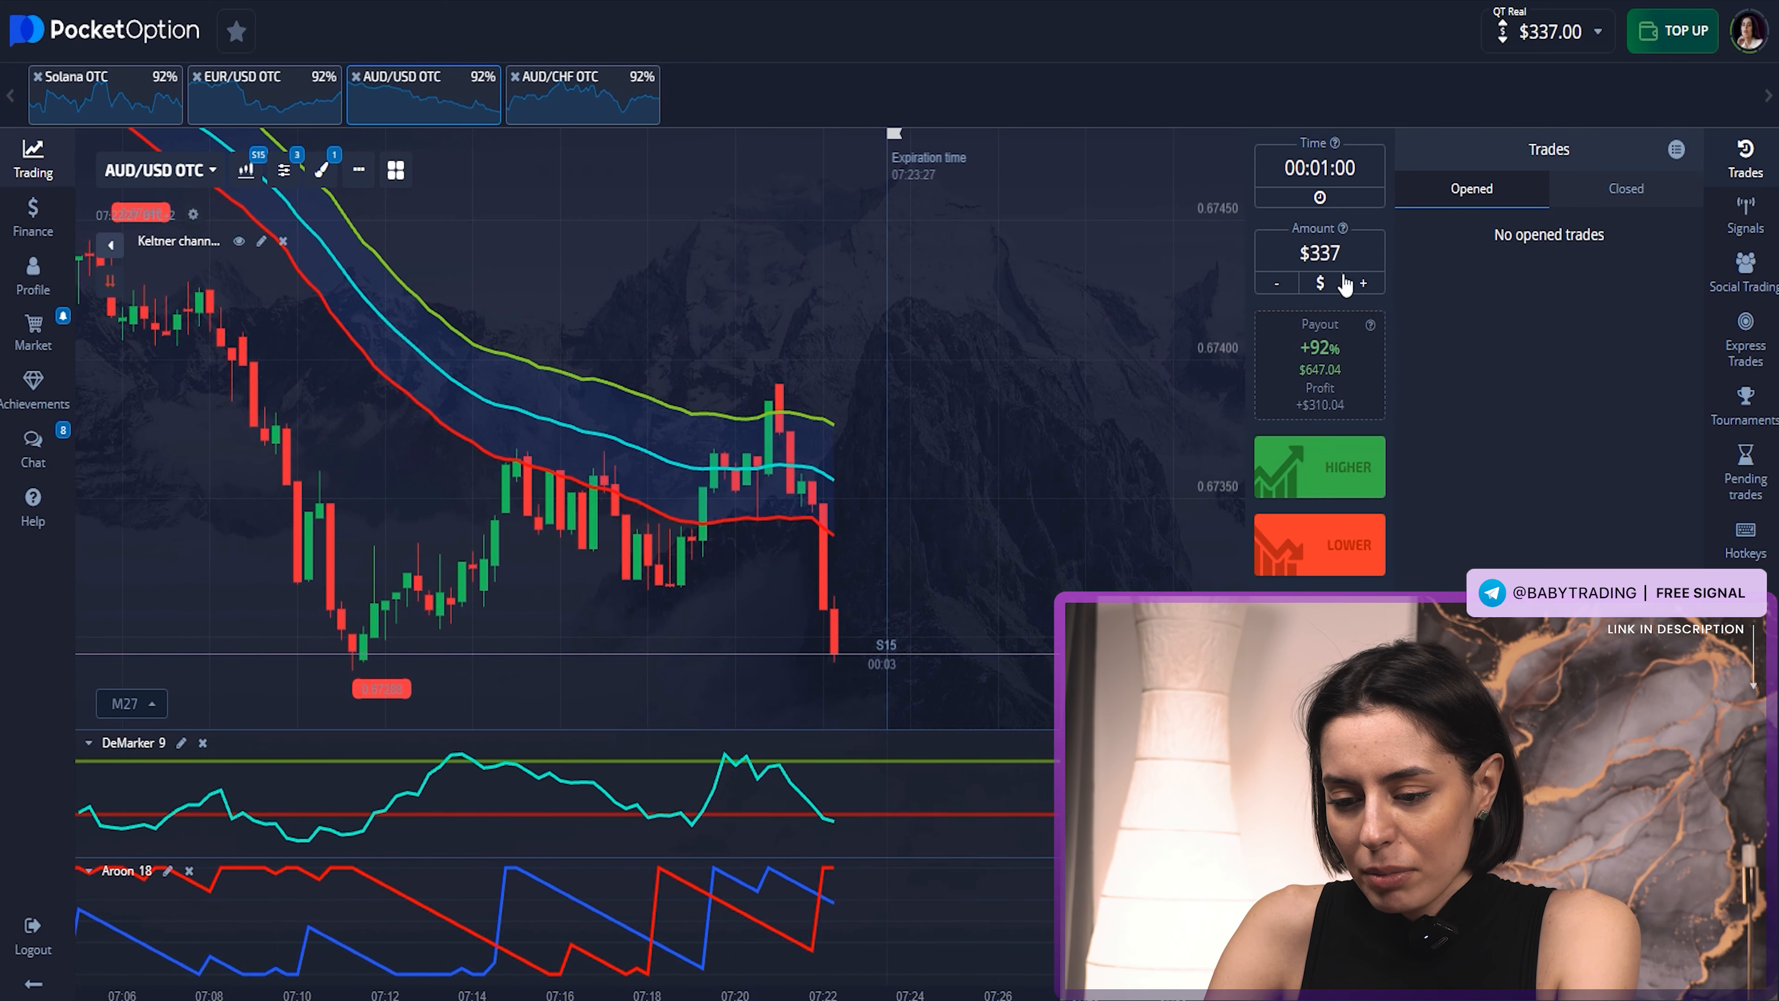
Place a $300 LOWER trade on AUD/USD OTC.
left_click(1276, 282)
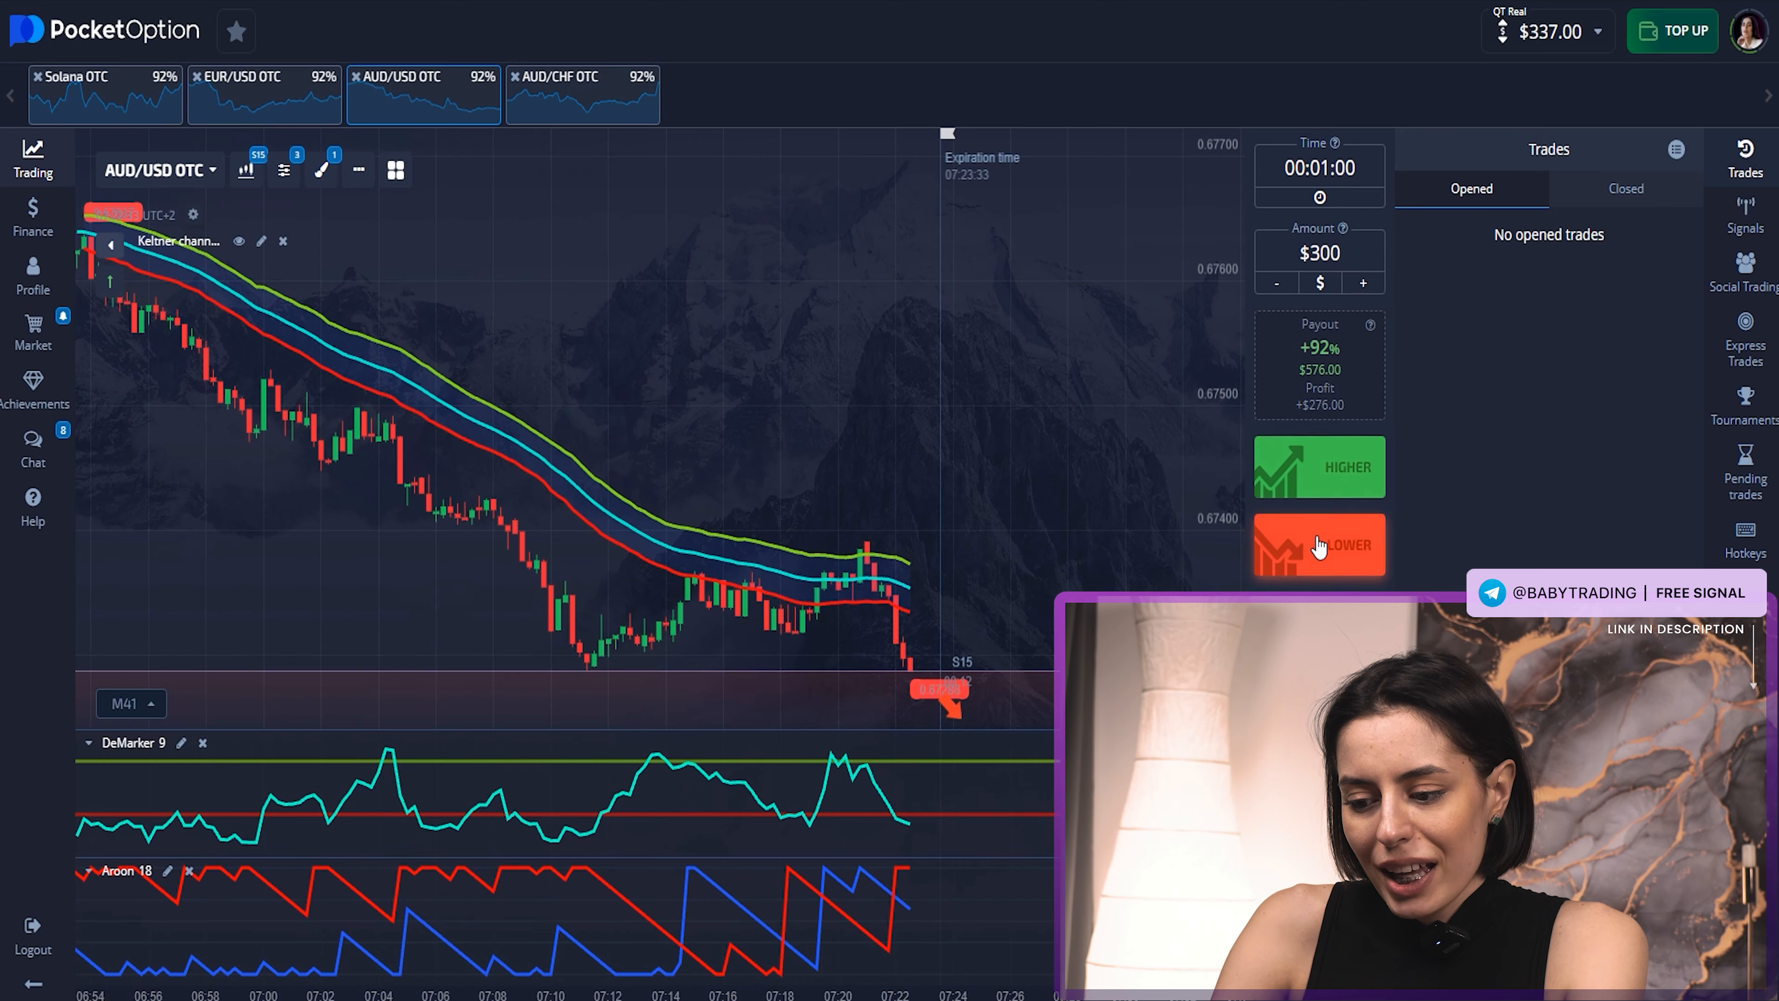
left_click(1319, 544)
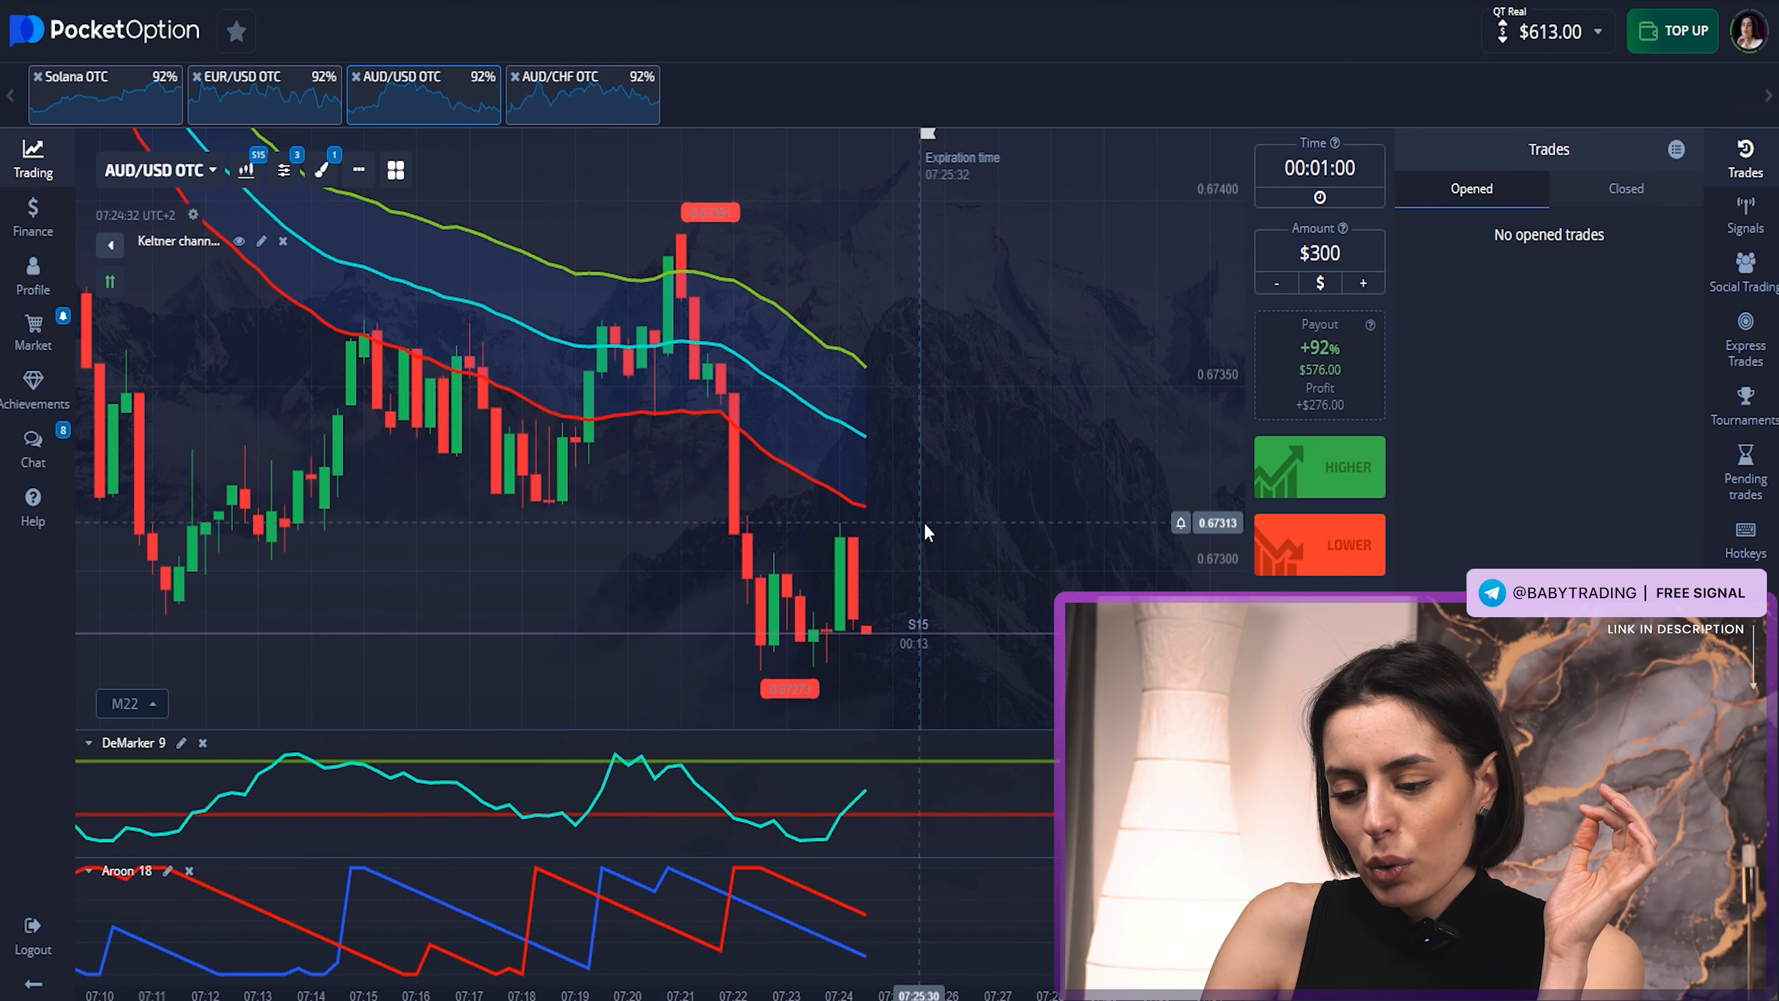
mouse_move(927, 541)
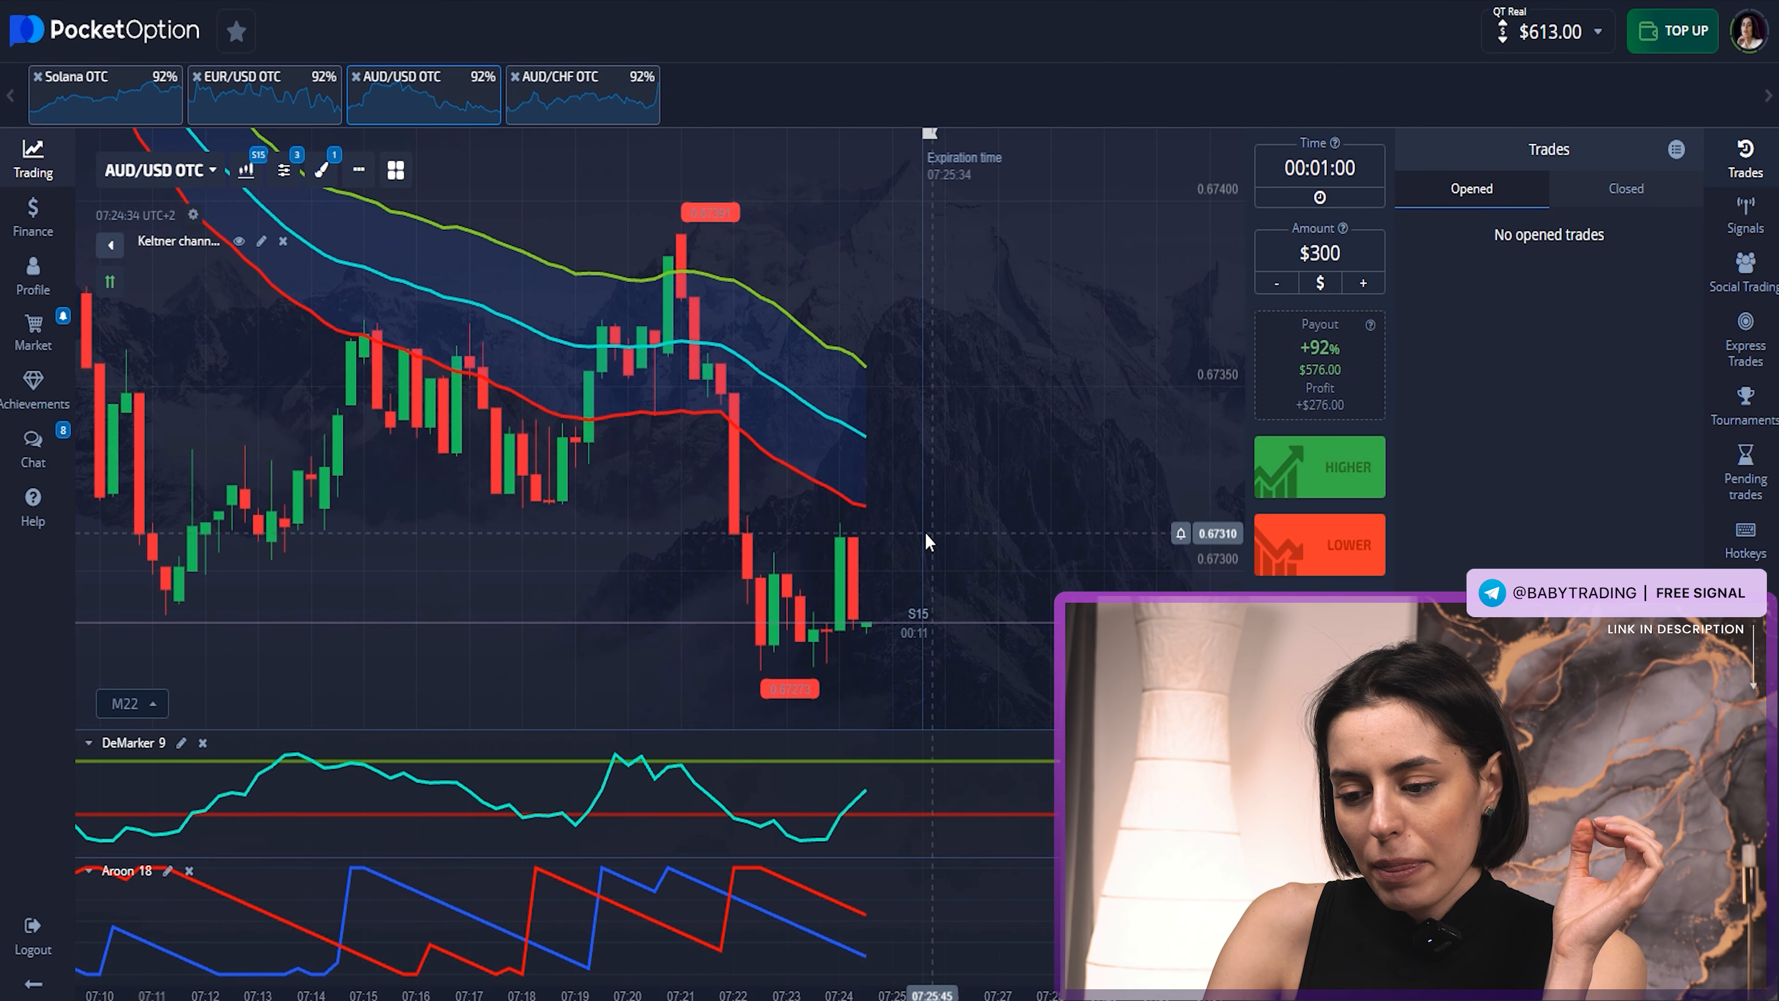
Switch to EUR/USD OTC and place a $600 HIGHER trade.
left_click(263, 91)
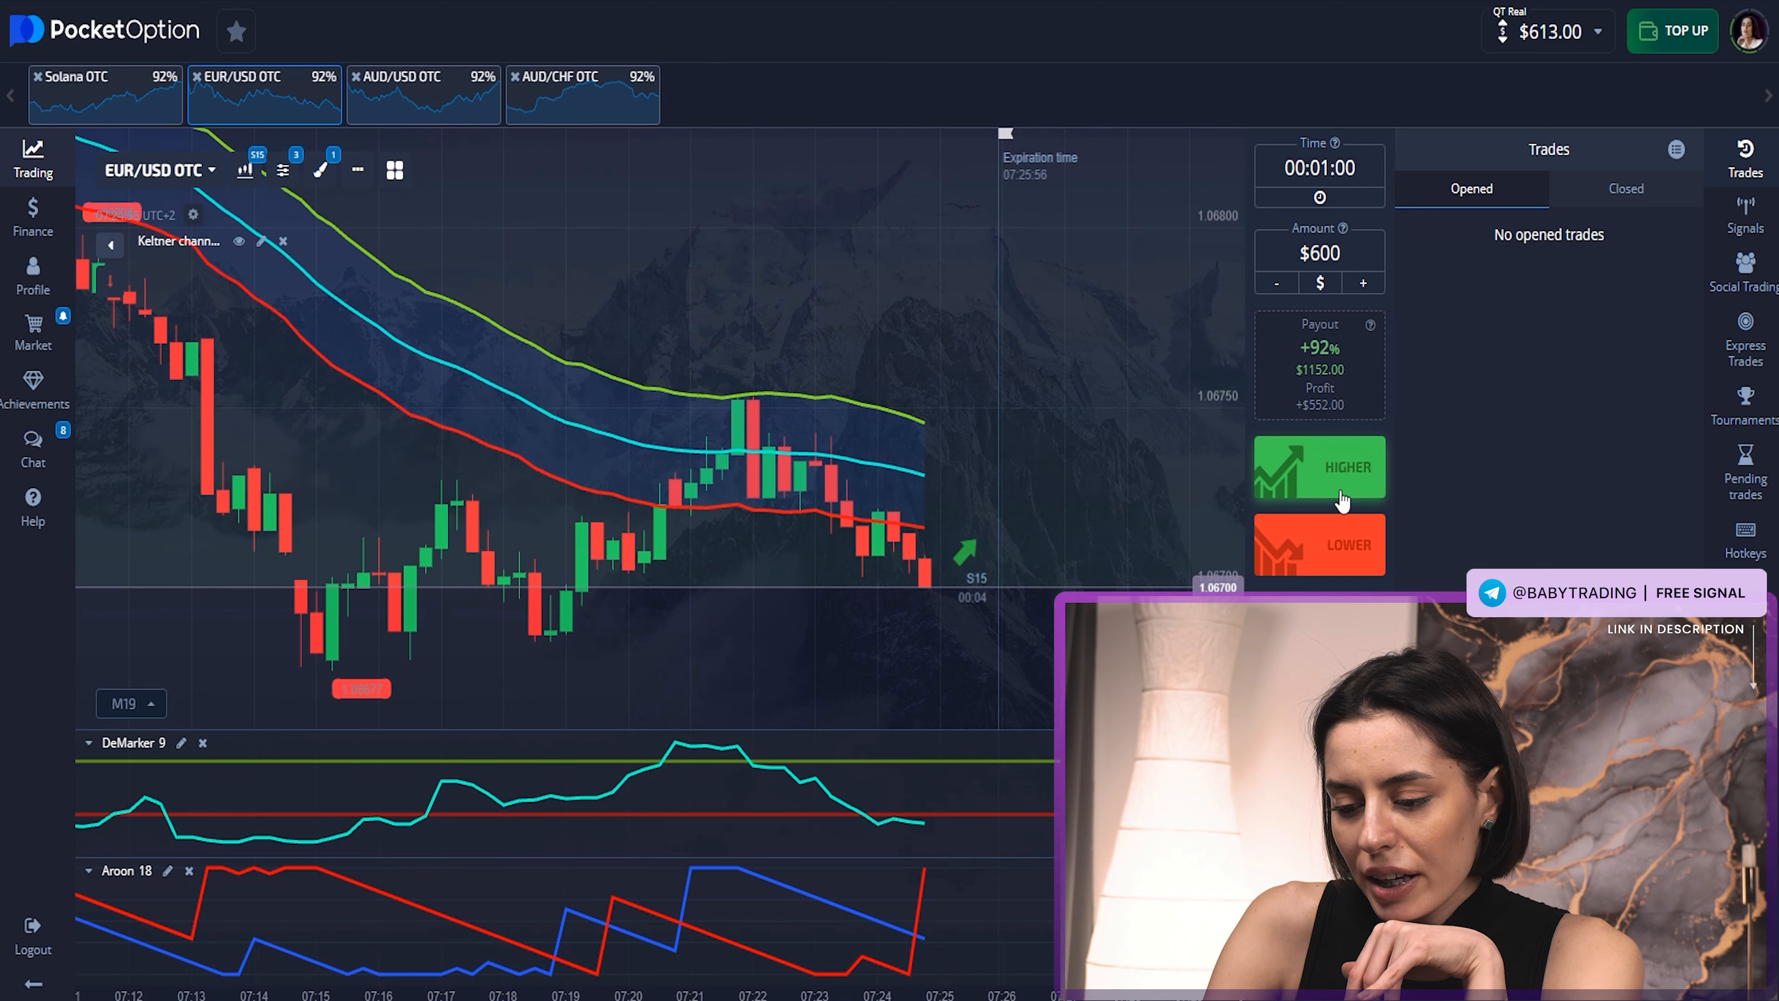
left_click(1319, 465)
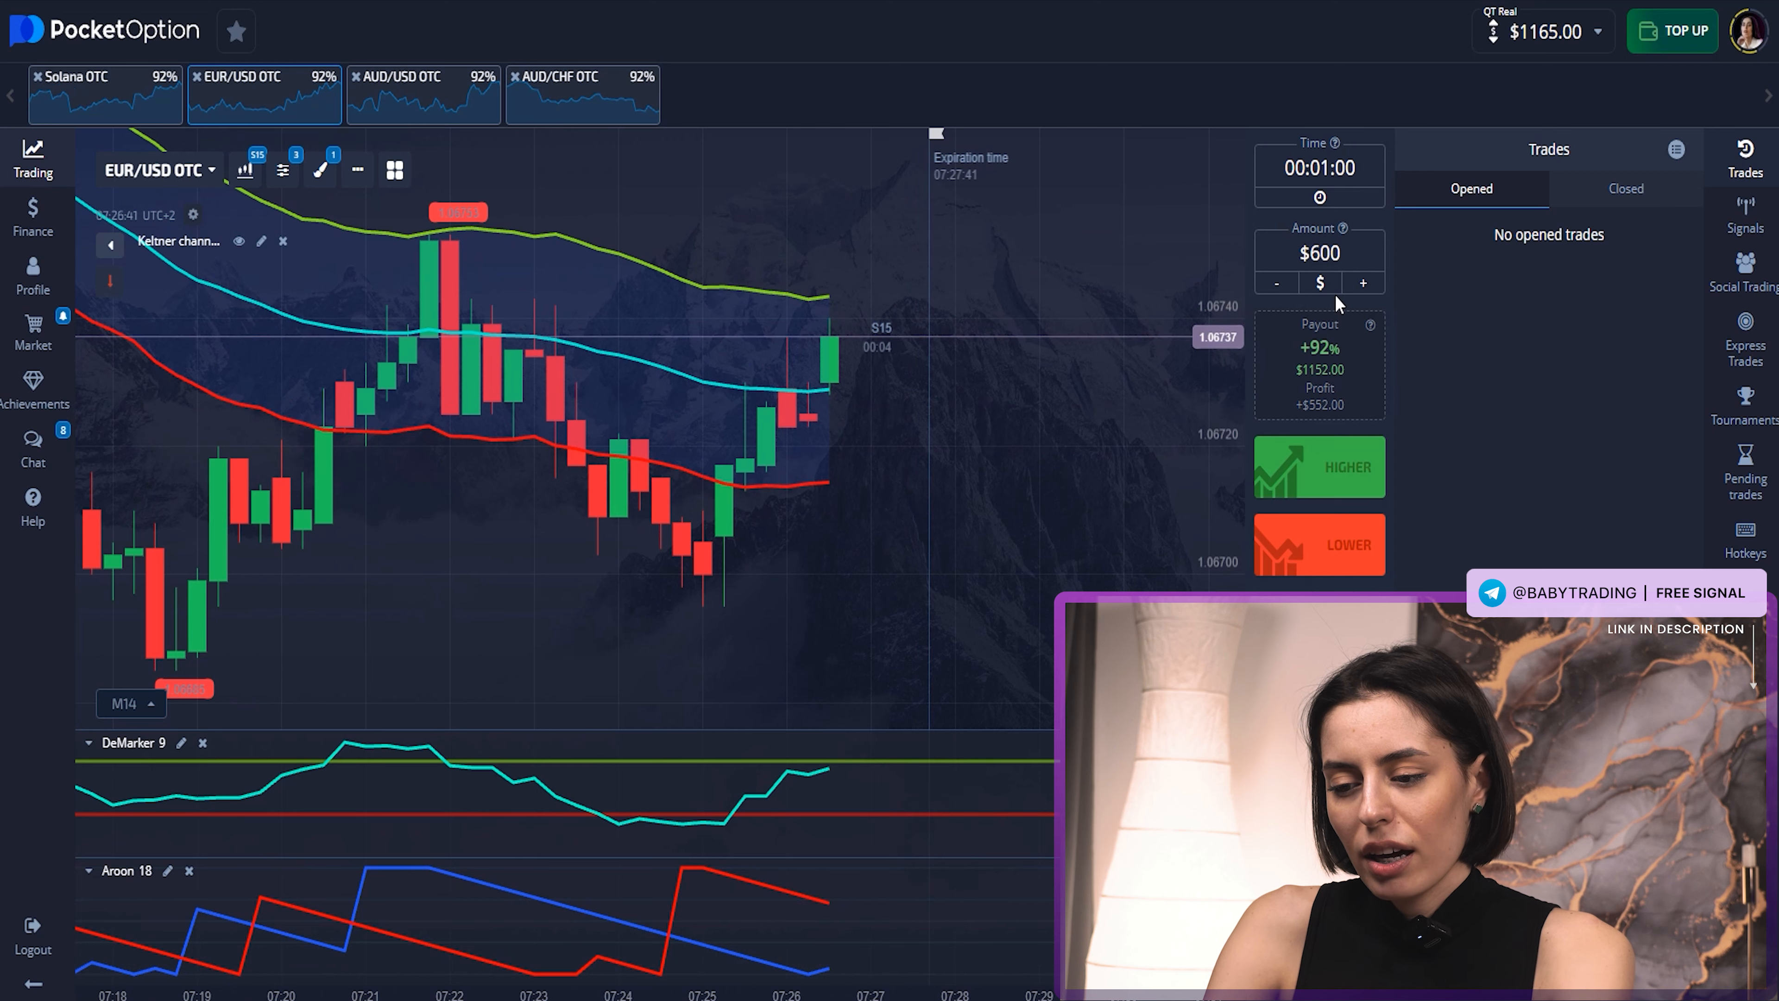
Raise the amount to $1000 and place a LOWER trade on EUR/USD OTC.
left_click(1363, 283)
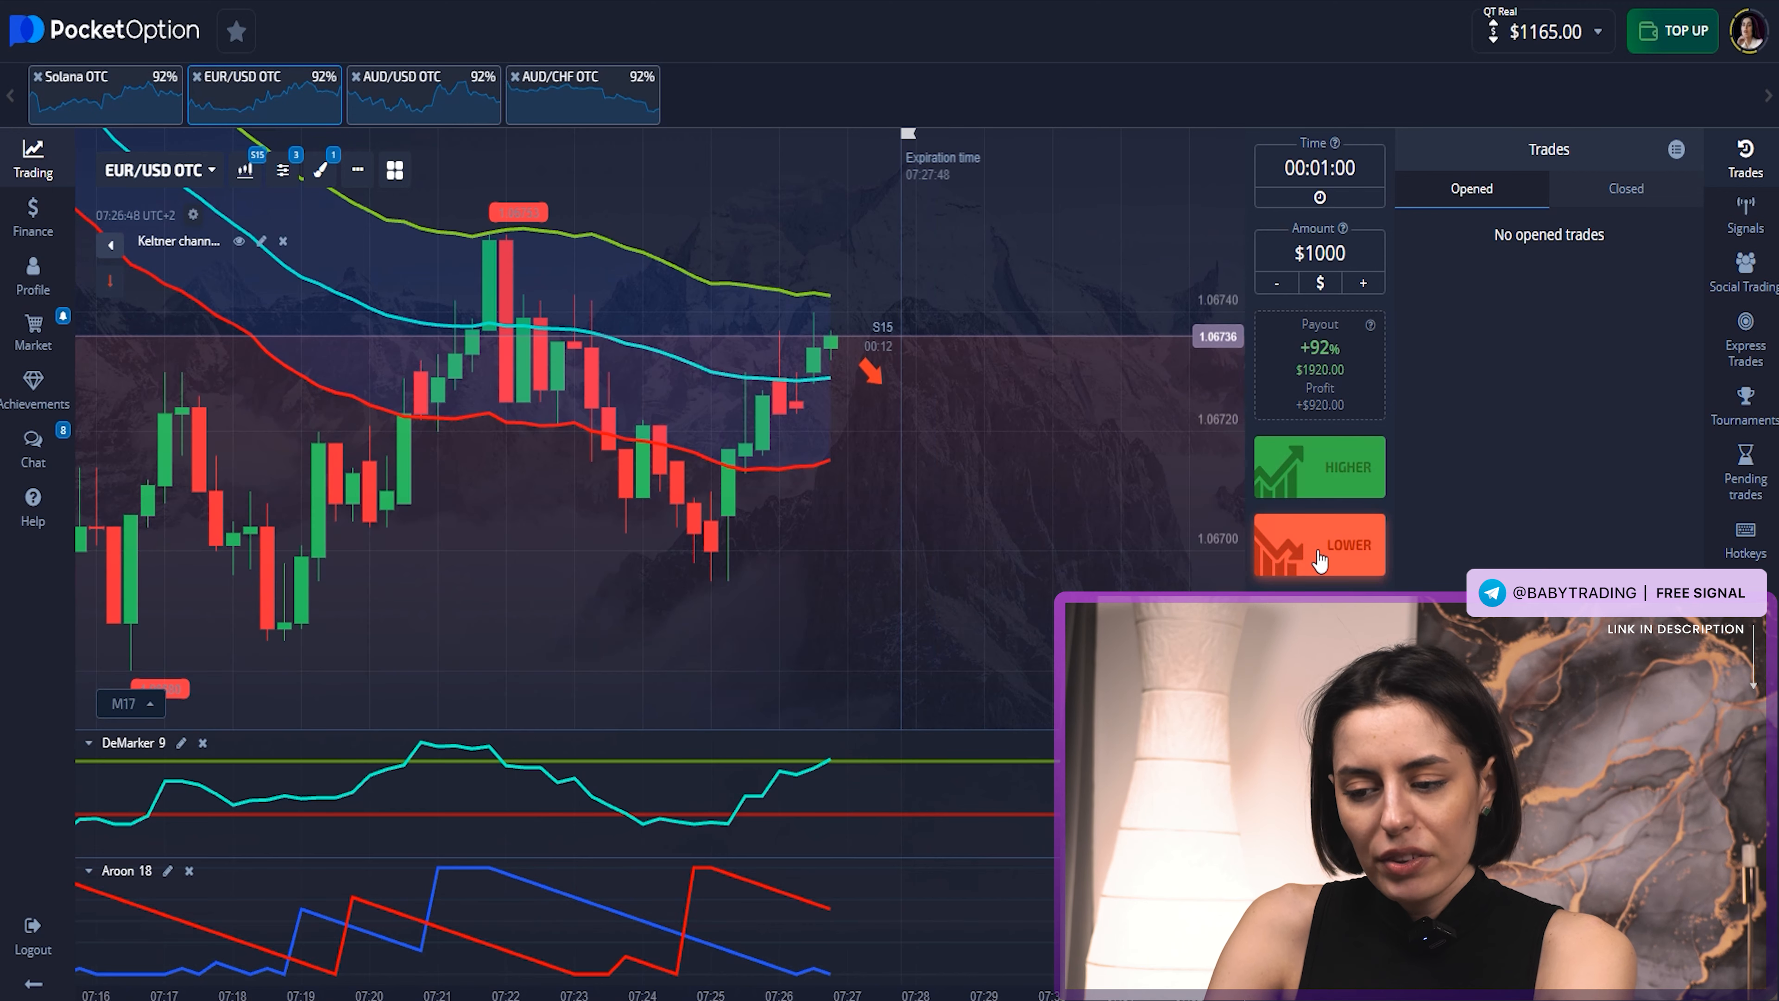
left_click(1318, 545)
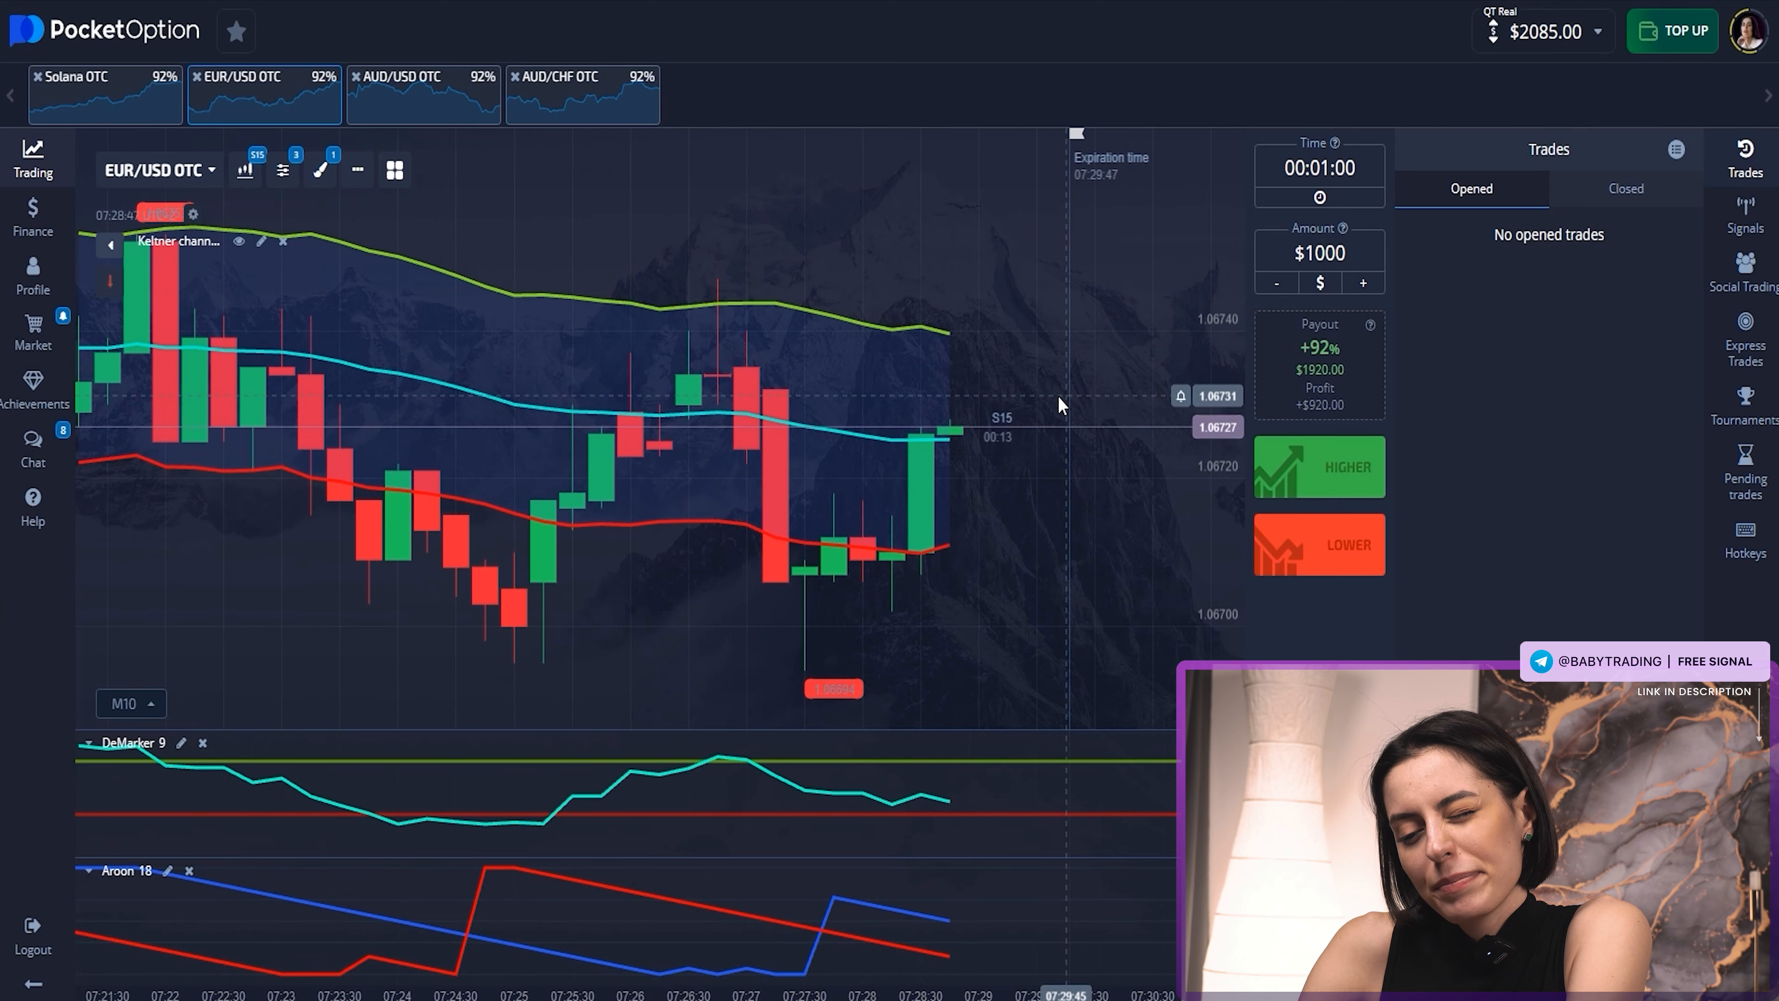
Place two more $1000 LOWER trades on EUR/USD OTC.
left_click(1319, 544)
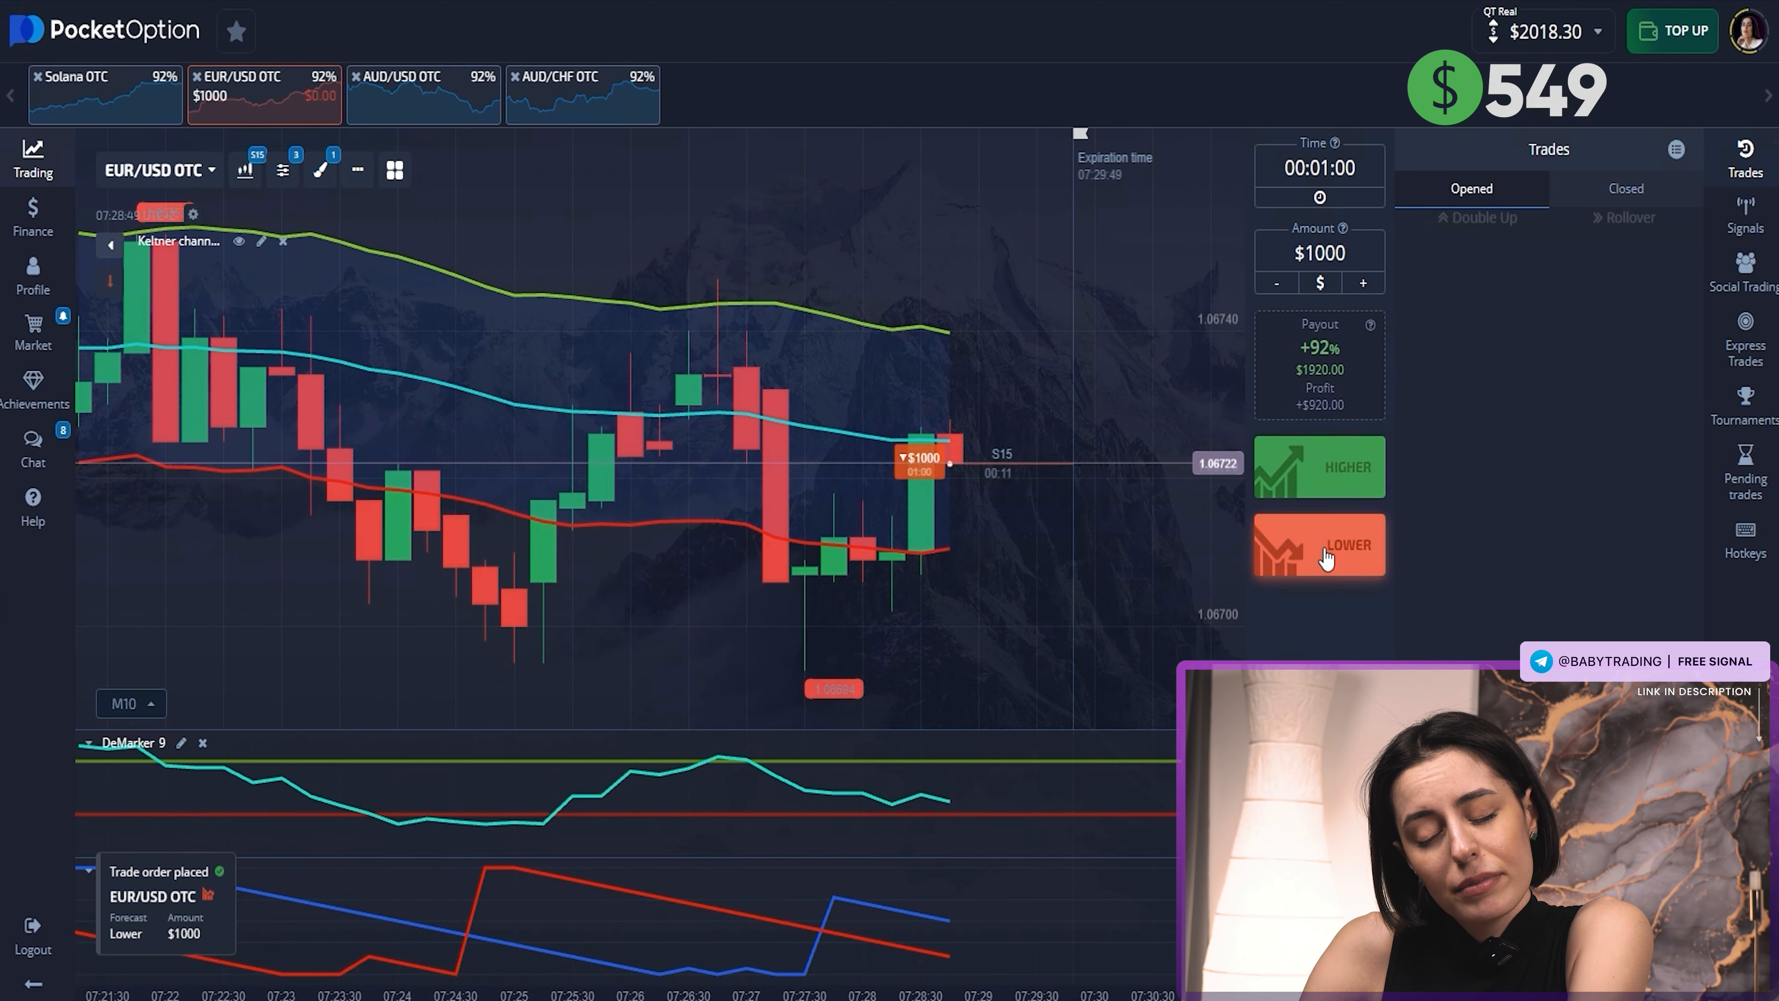
left_click(1318, 543)
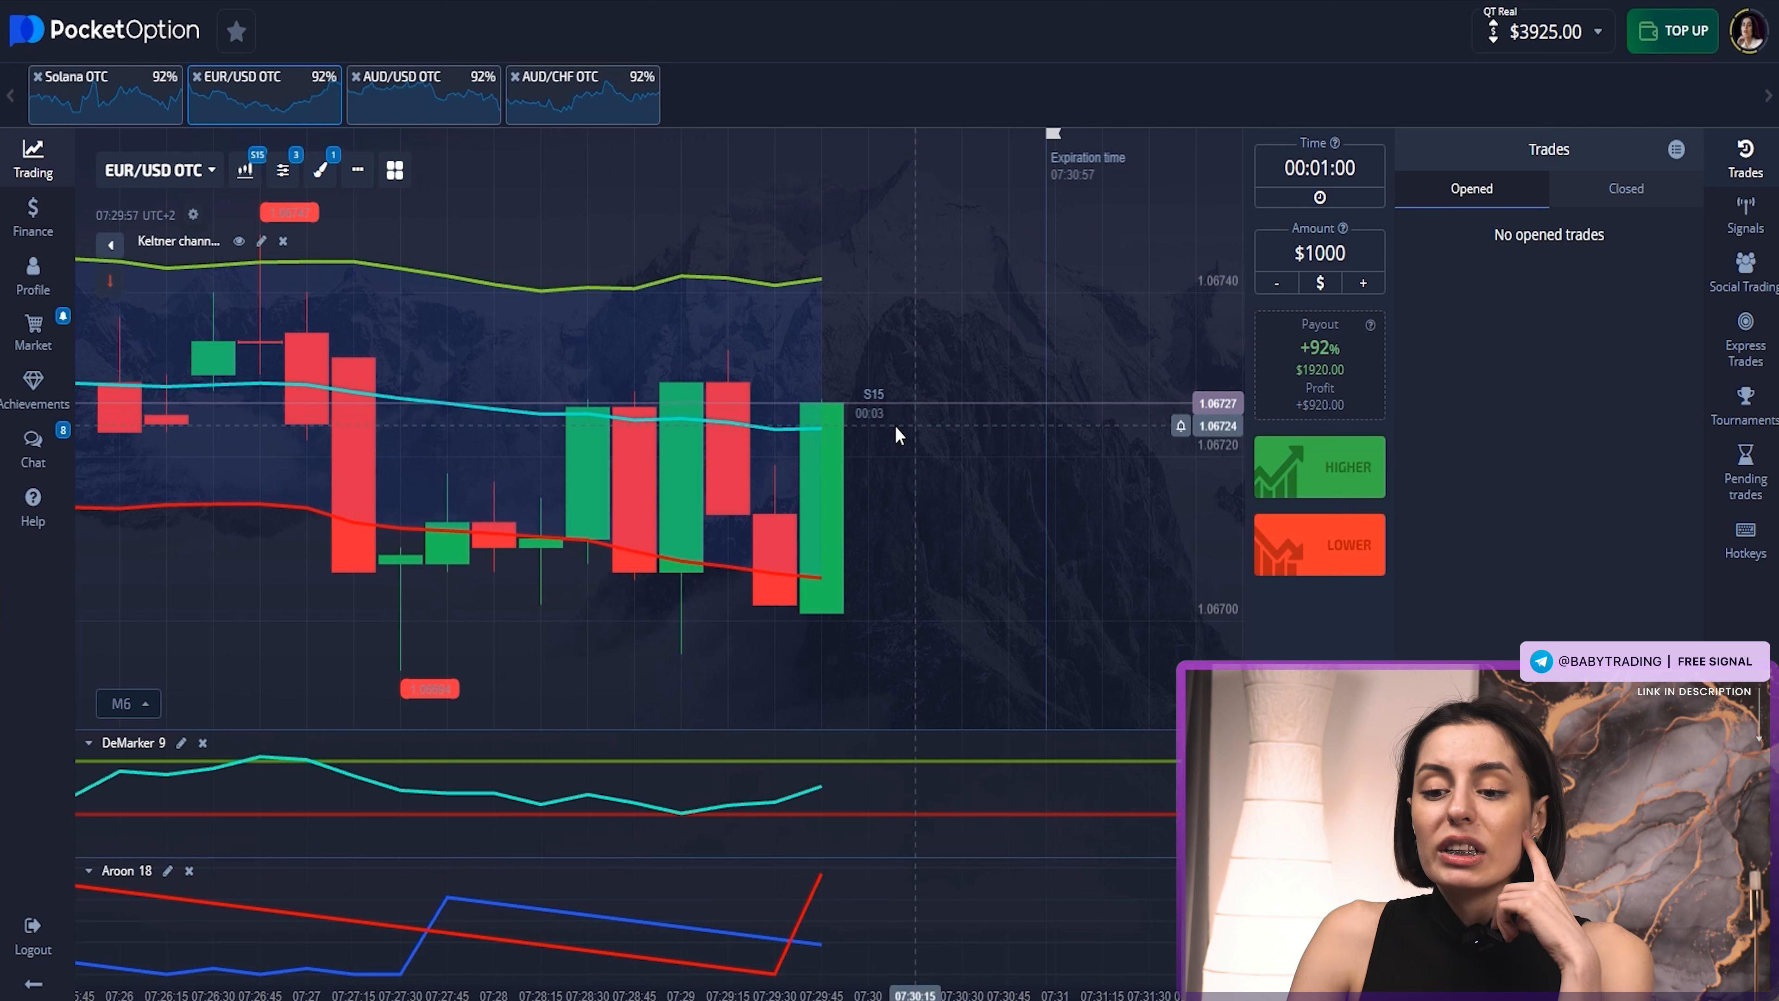
Submit a $3900 Bitcoin (BTC) withdrawal to the pasted BTC address, leaving $25 balance.
left_click(34, 218)
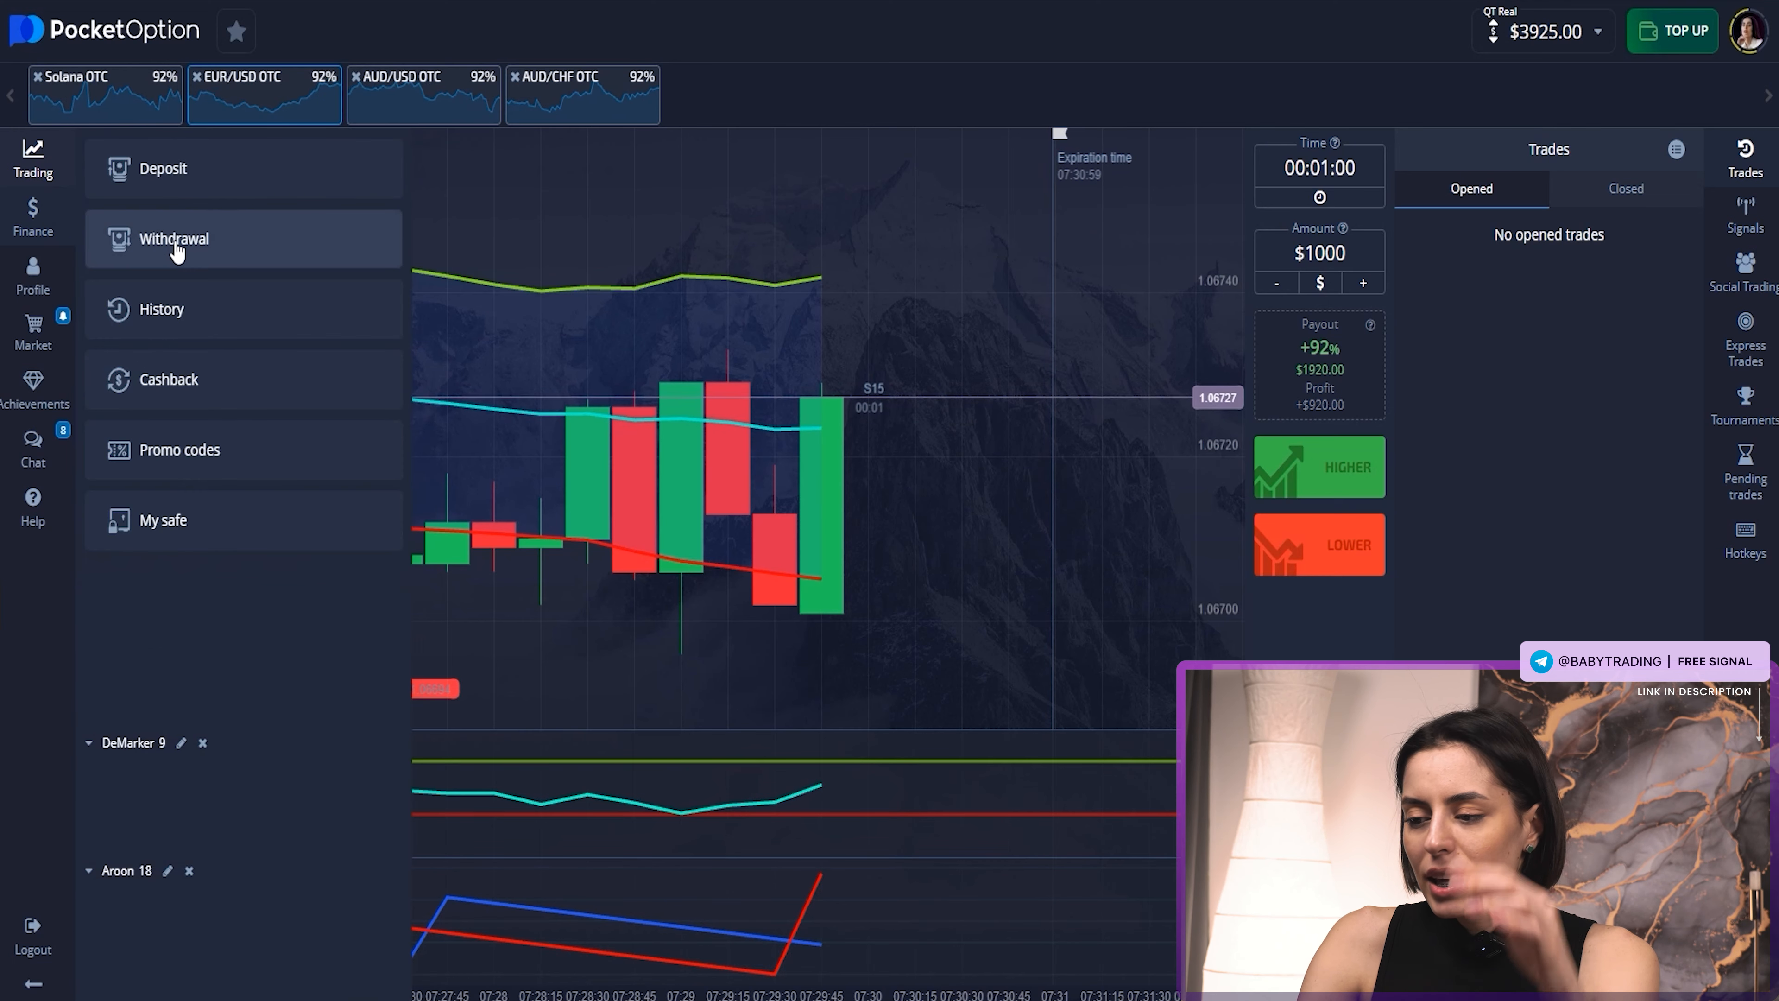
left_click(172, 238)
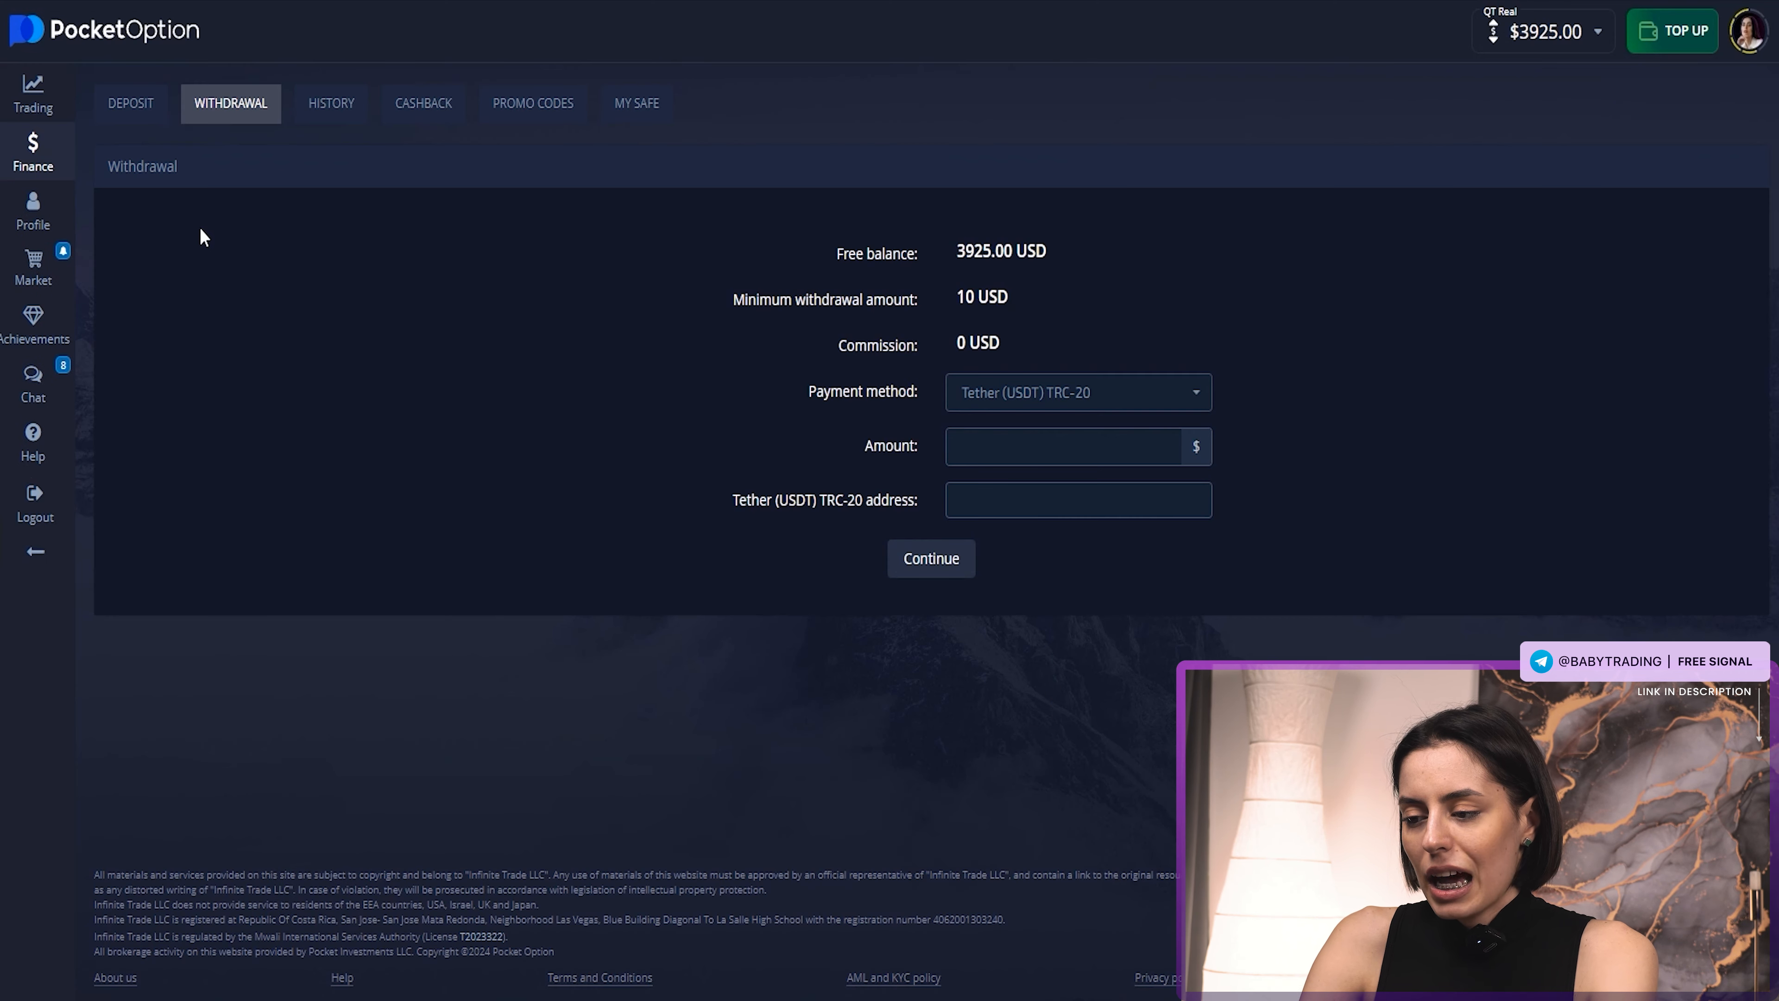
mouse_move(944, 368)
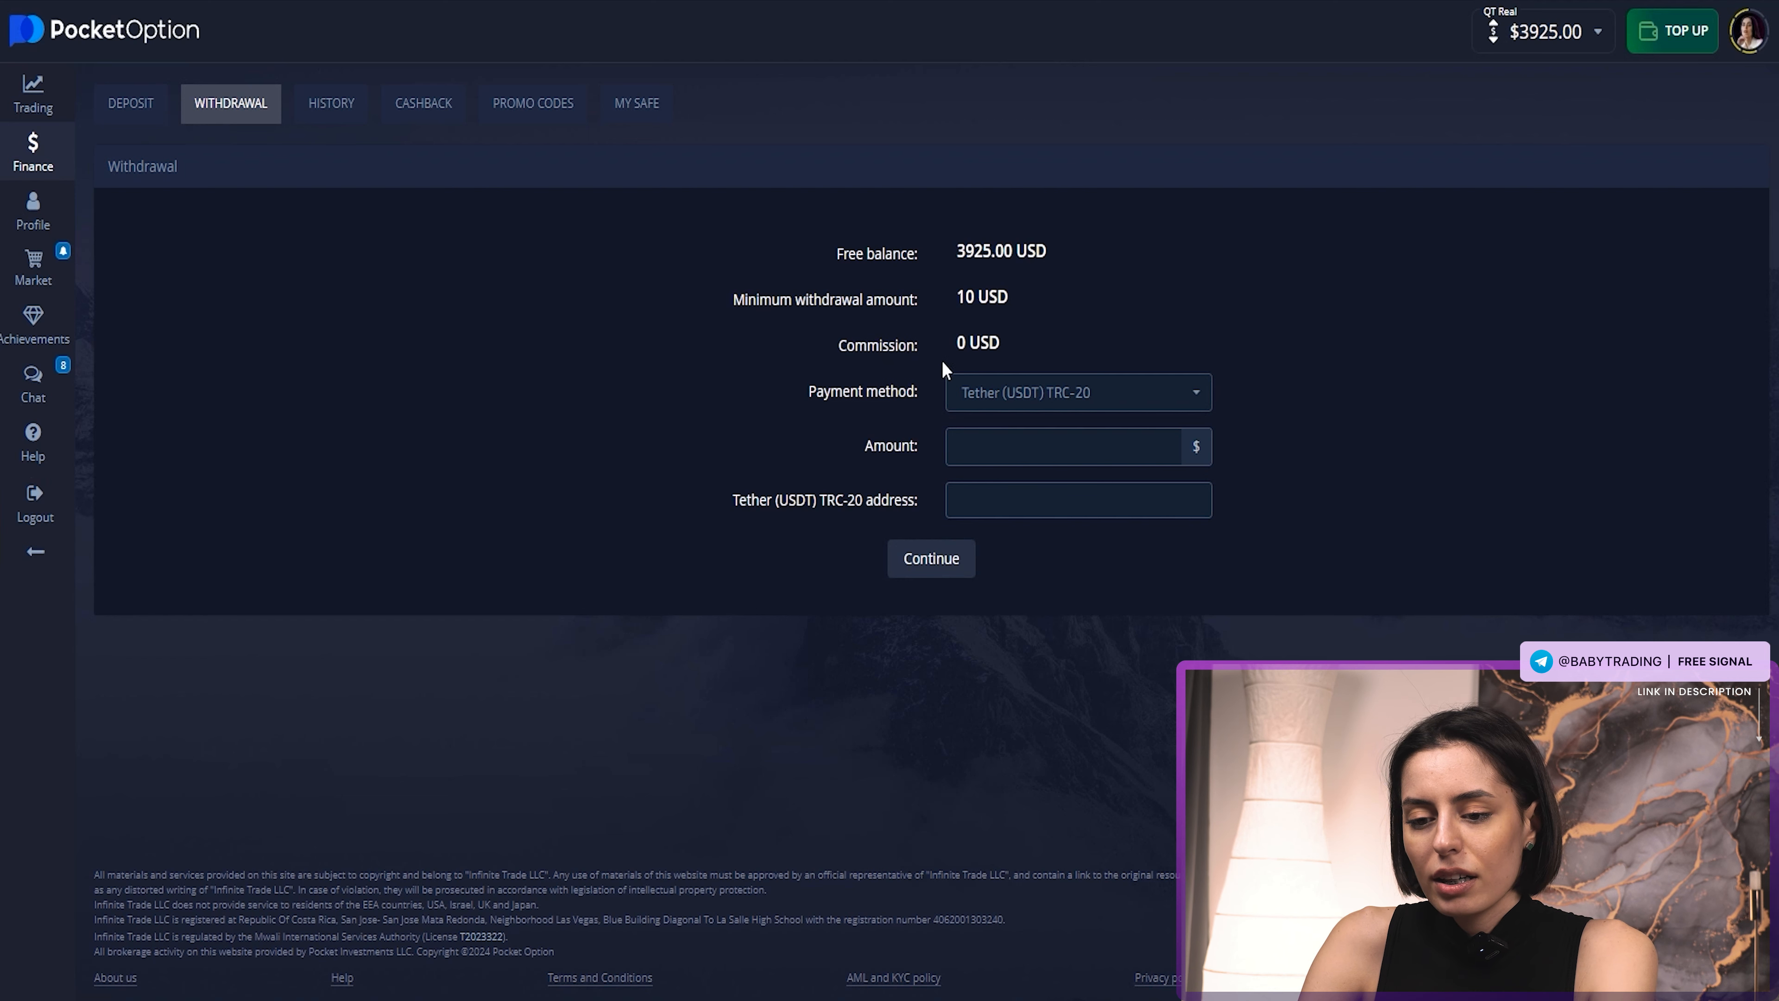
left_click(1077, 391)
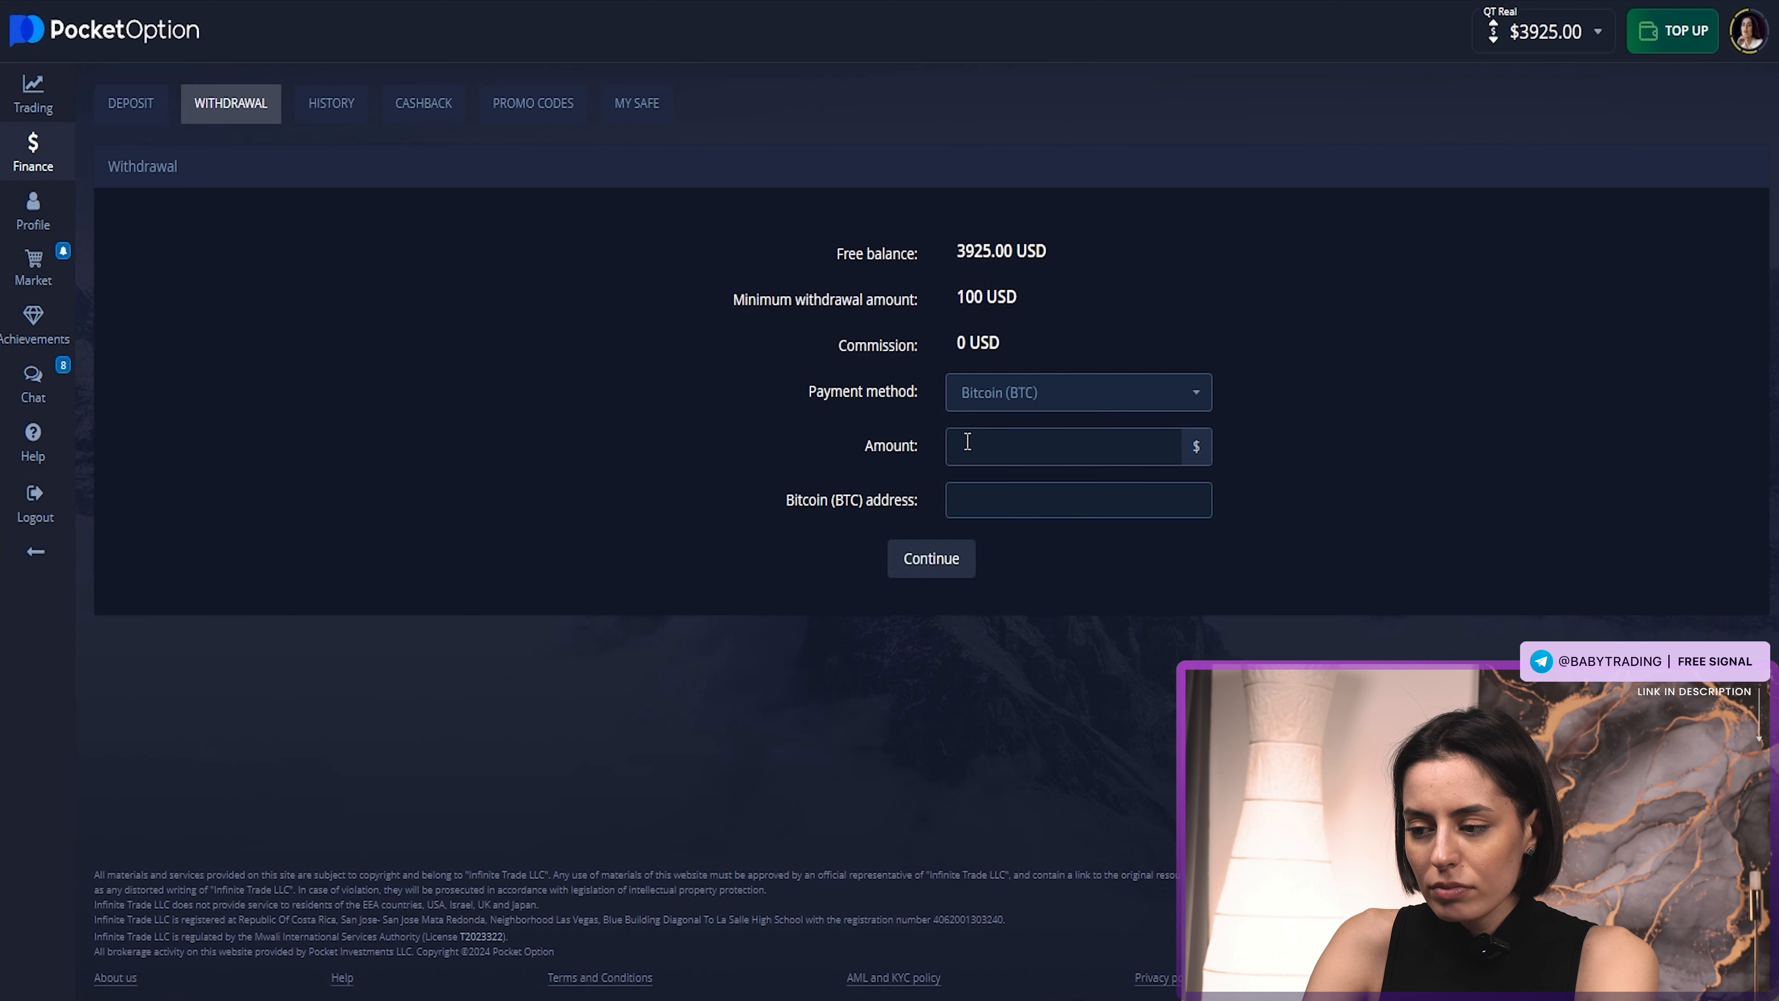
type("3900")
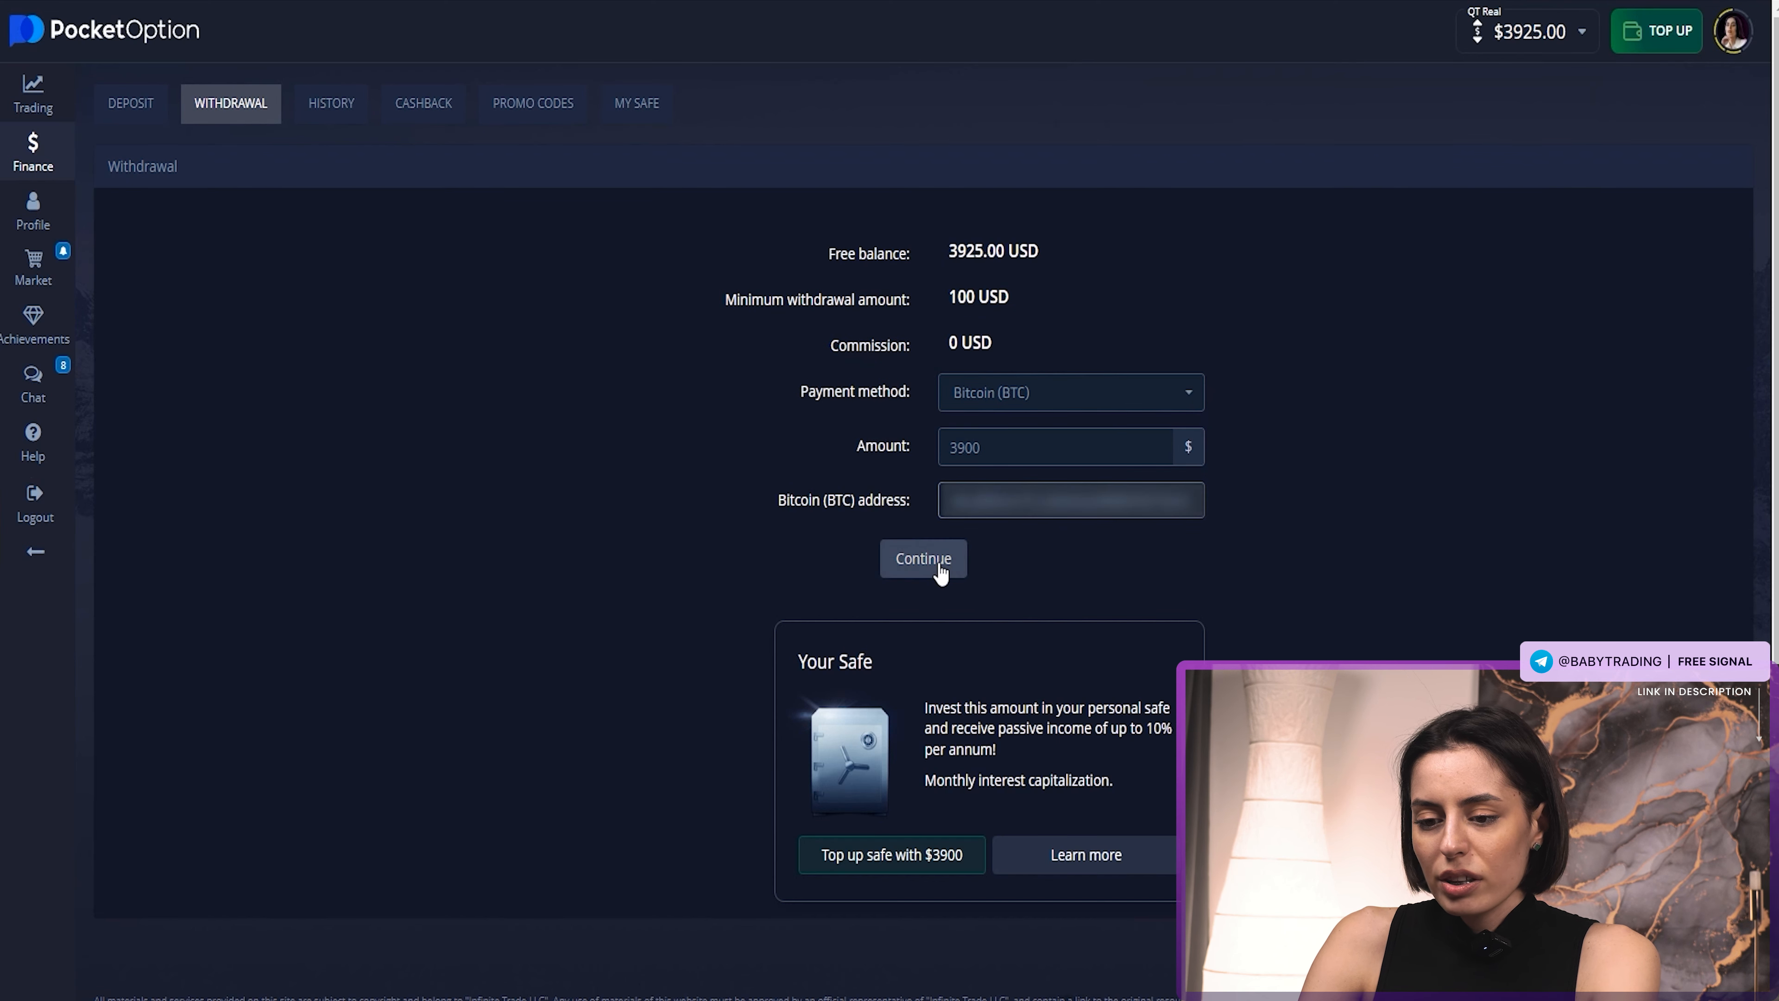
left_click(921, 557)
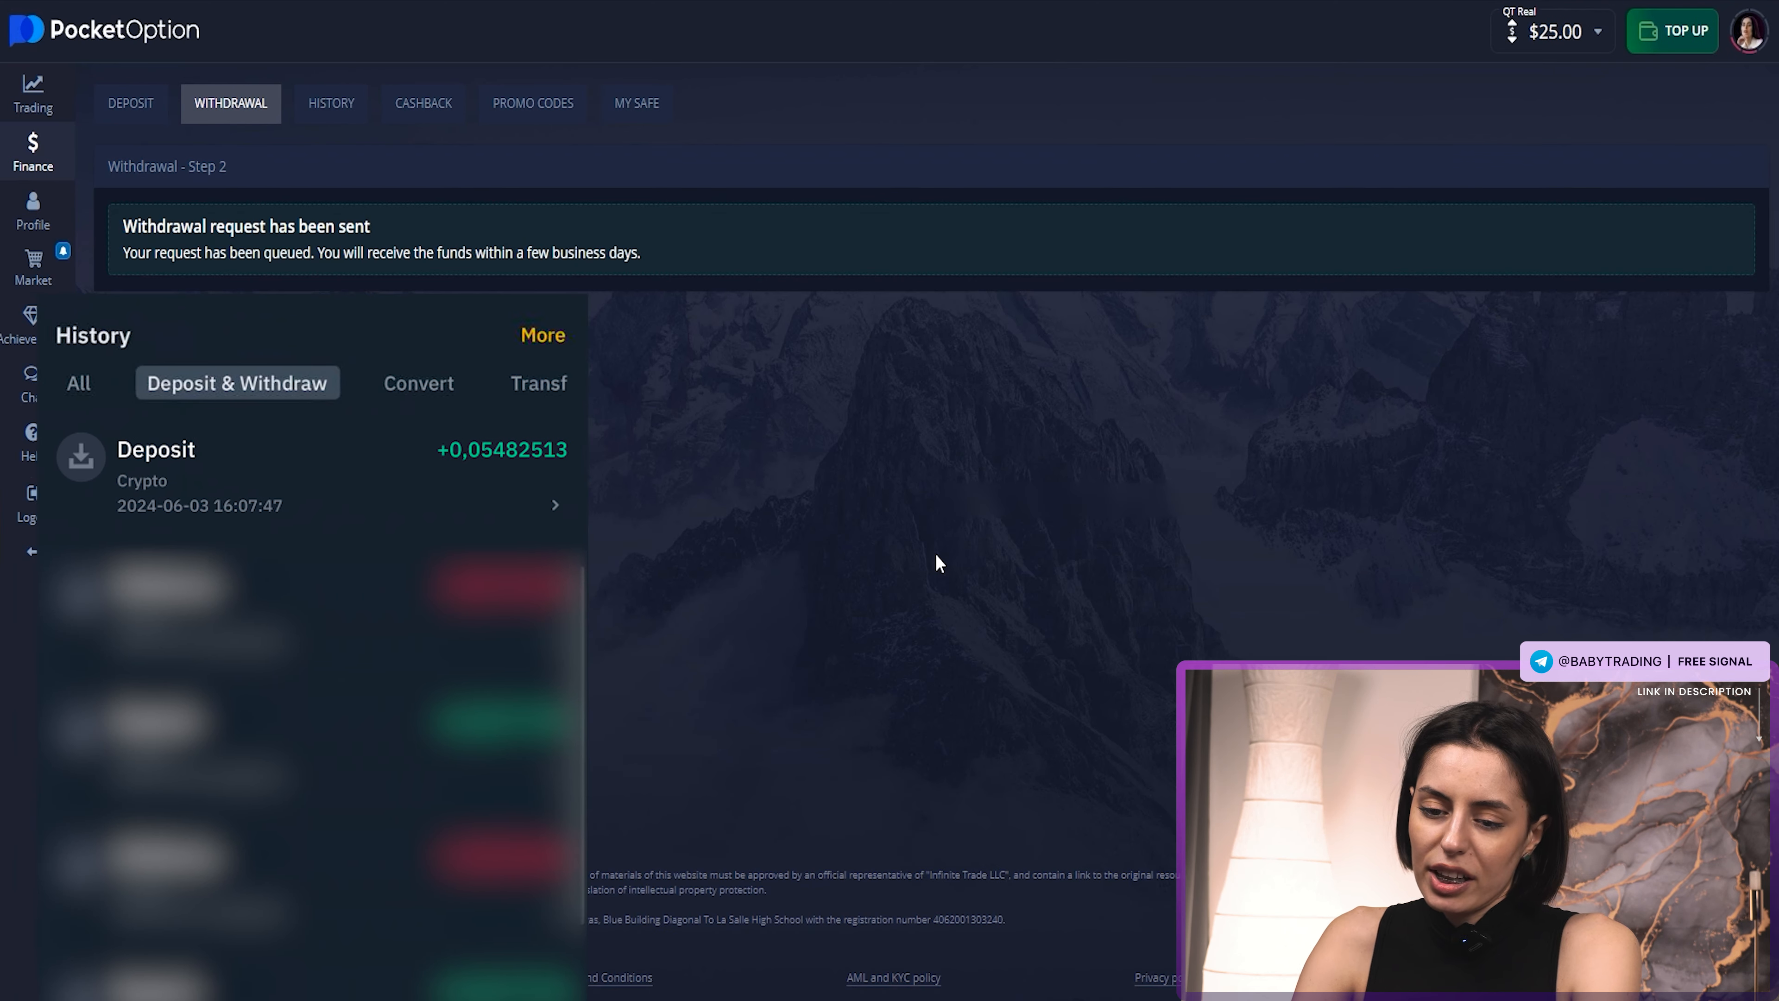